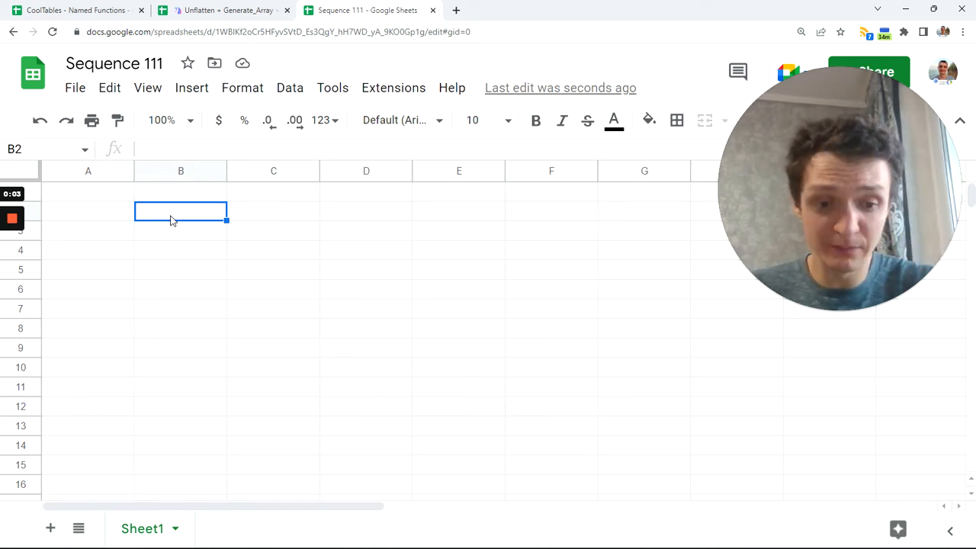
- Enter =RANDARRAY(10) in B2 to generate ten random decimals in B2:B11
text(=s)
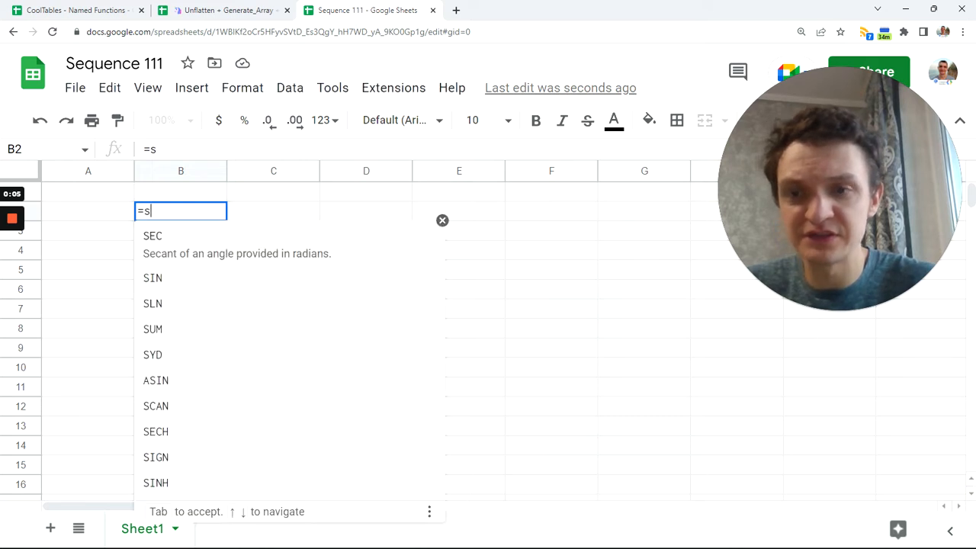
text(ra)
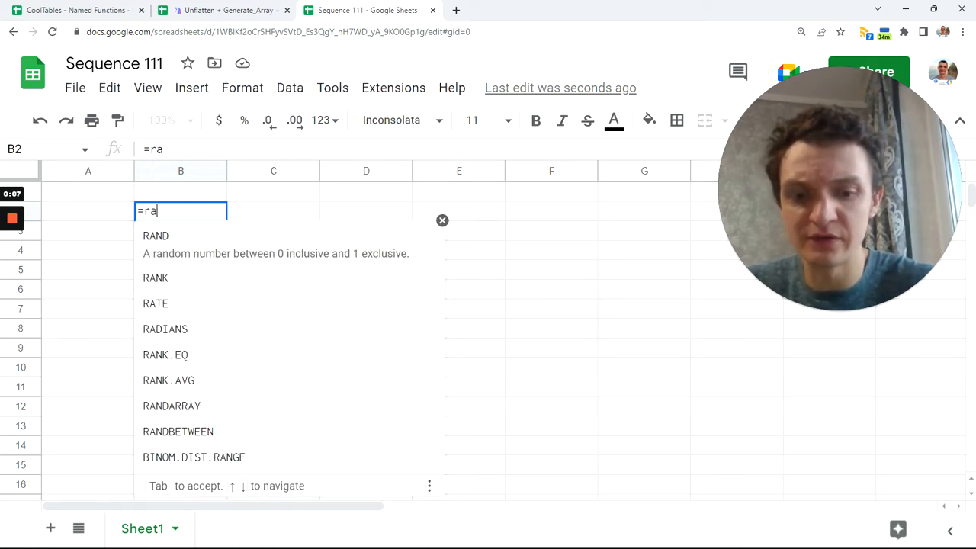
text(n)
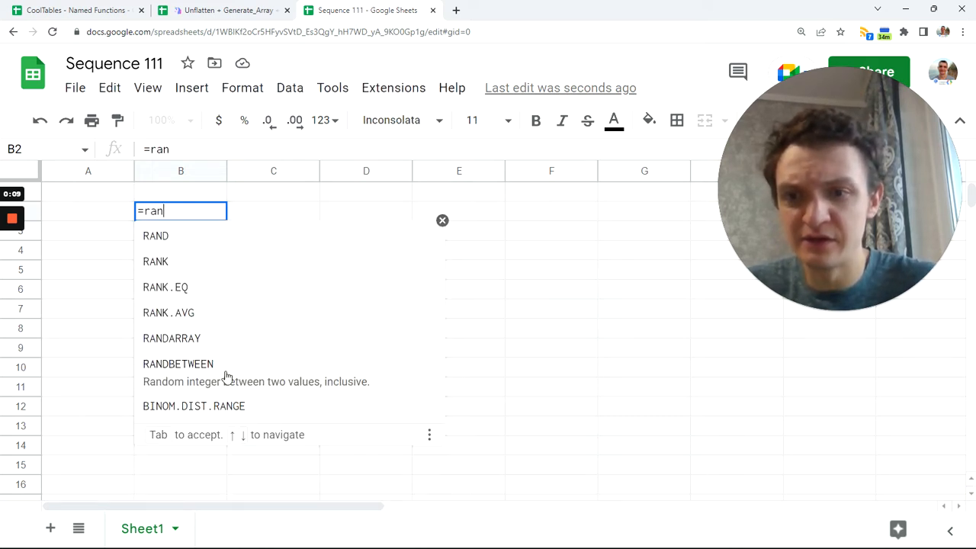
click(171, 338)
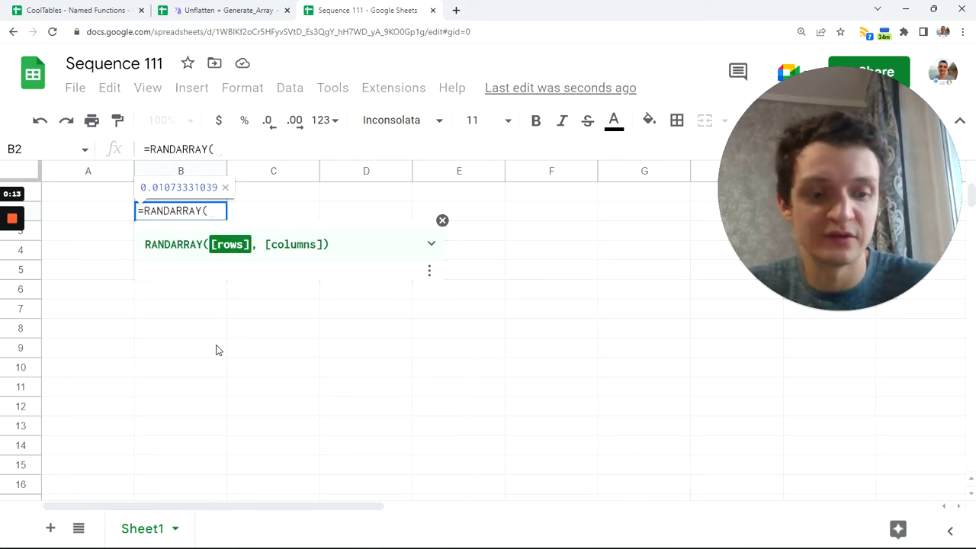
text(10))
key(enter)
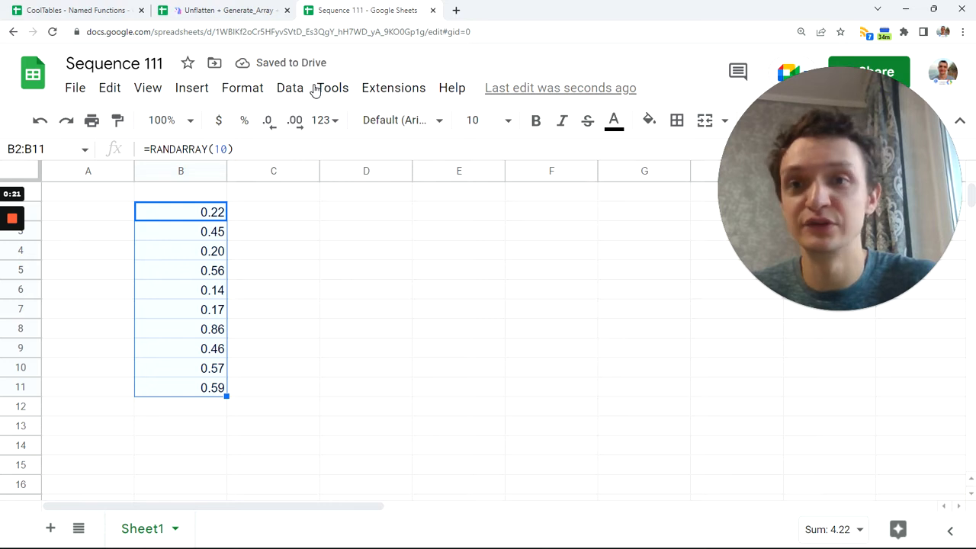
mouse_move(243, 88)
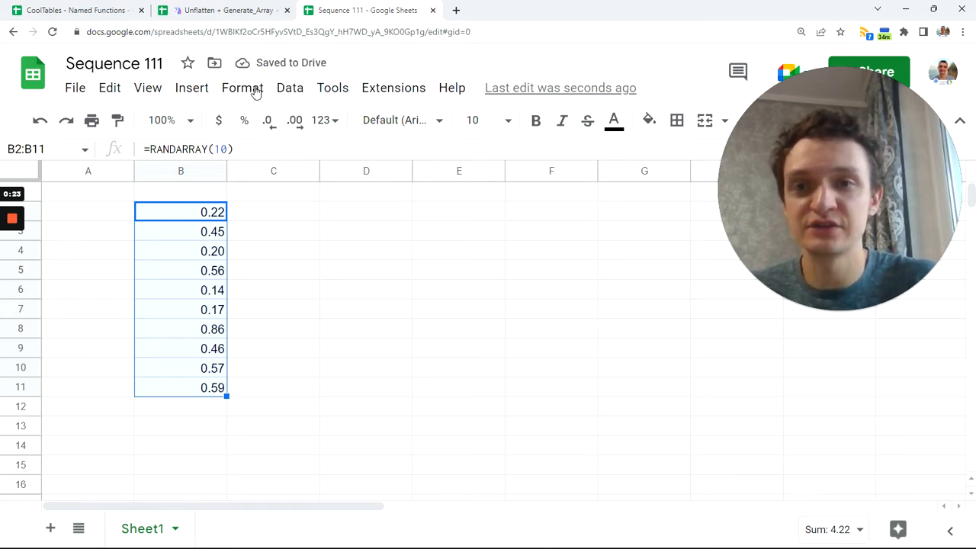
- Apply the White to yellow colour scale to B2:B11 and delete the RANDARRAY formula
click(243, 87)
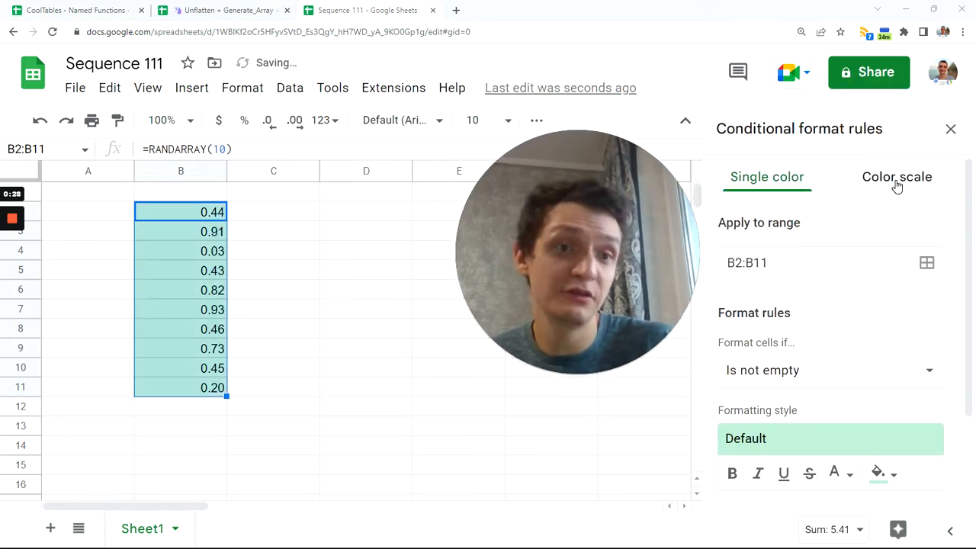
click(897, 176)
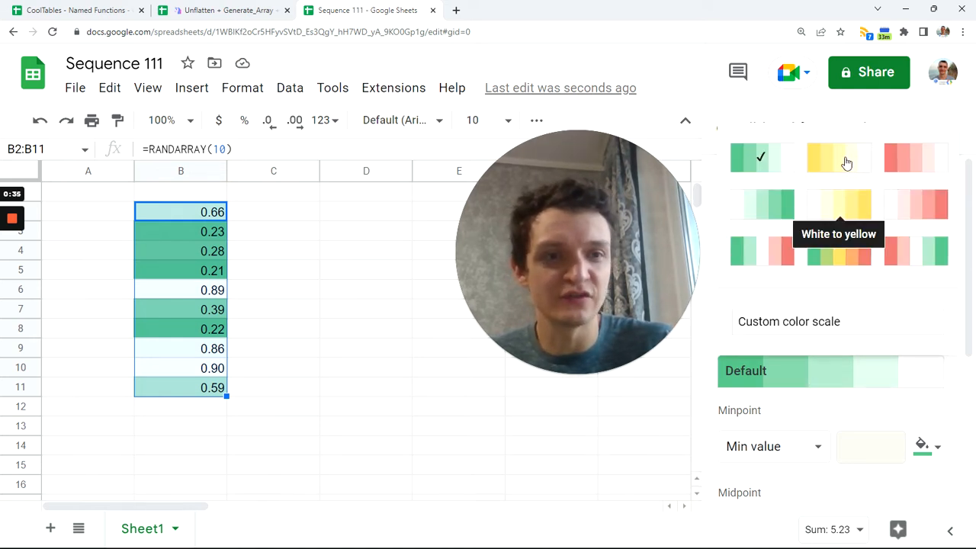
click(838, 158)
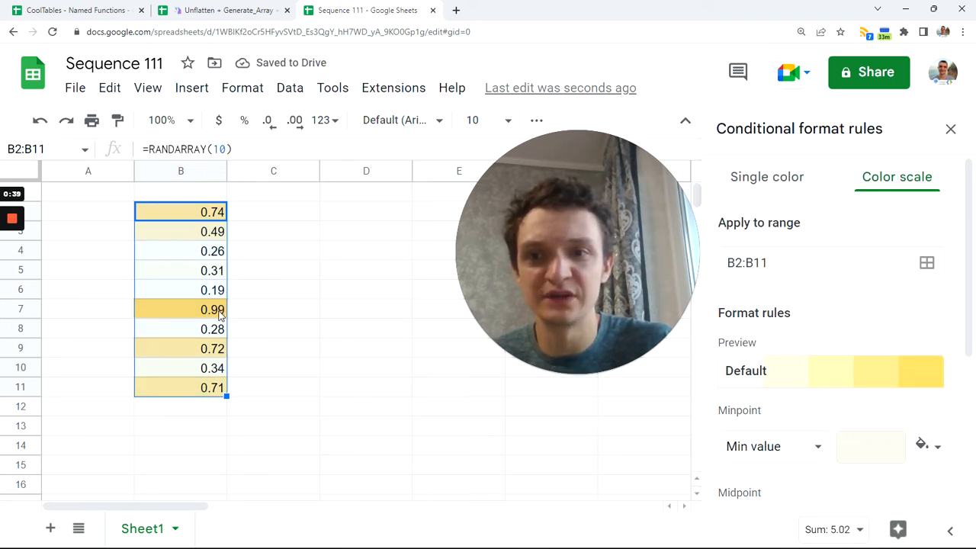
click(212, 309)
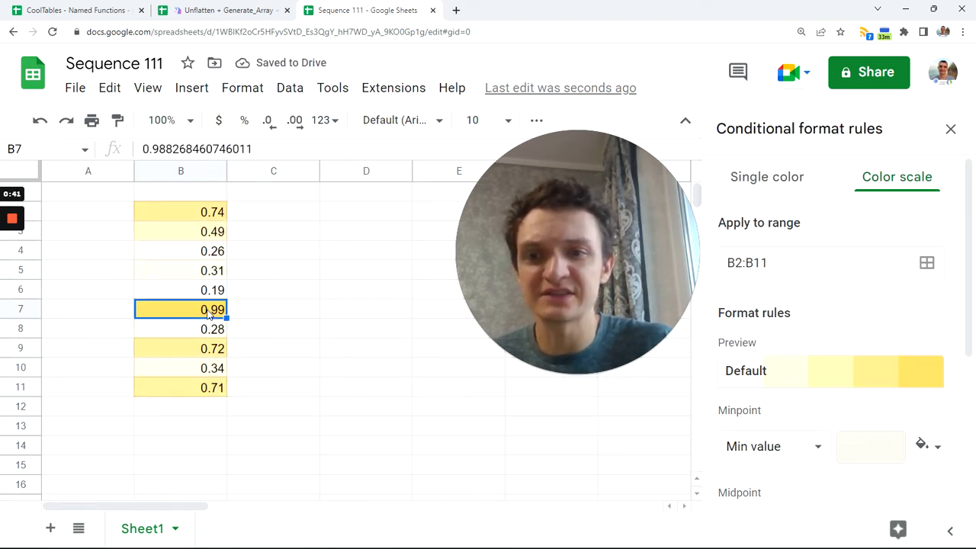
click(181, 290)
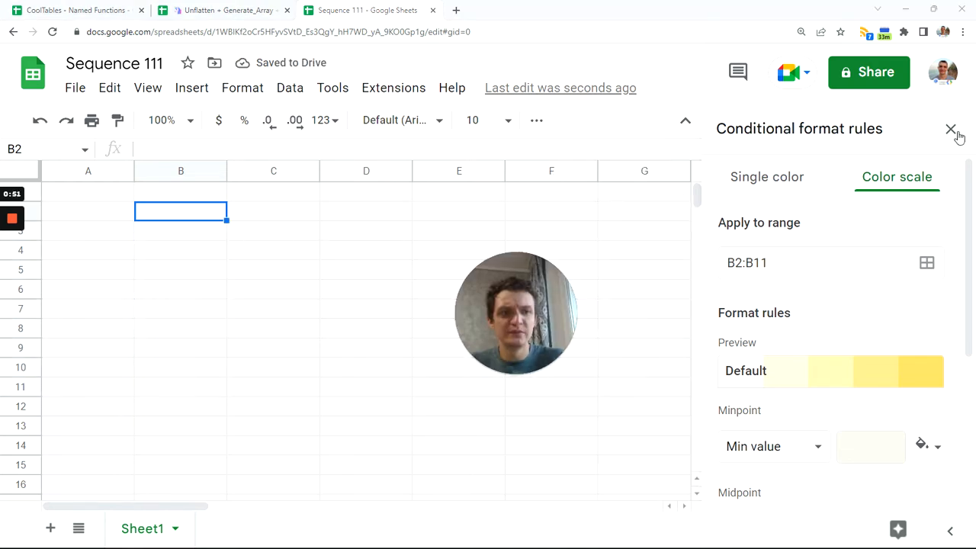
- Close the conditional formatting sidebar and enter =SEQUENCE(10) in B2, giving 1 to 10
click(951, 128)
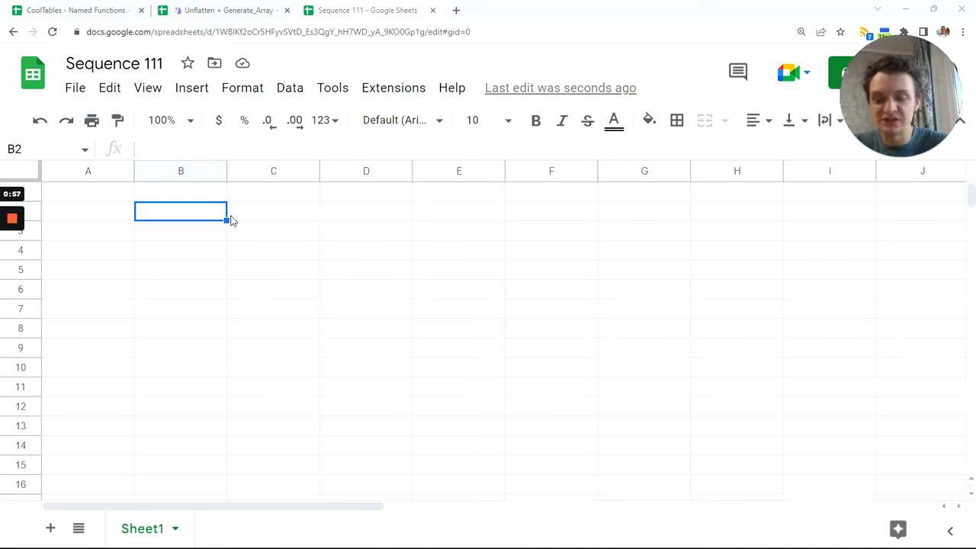
text(=)
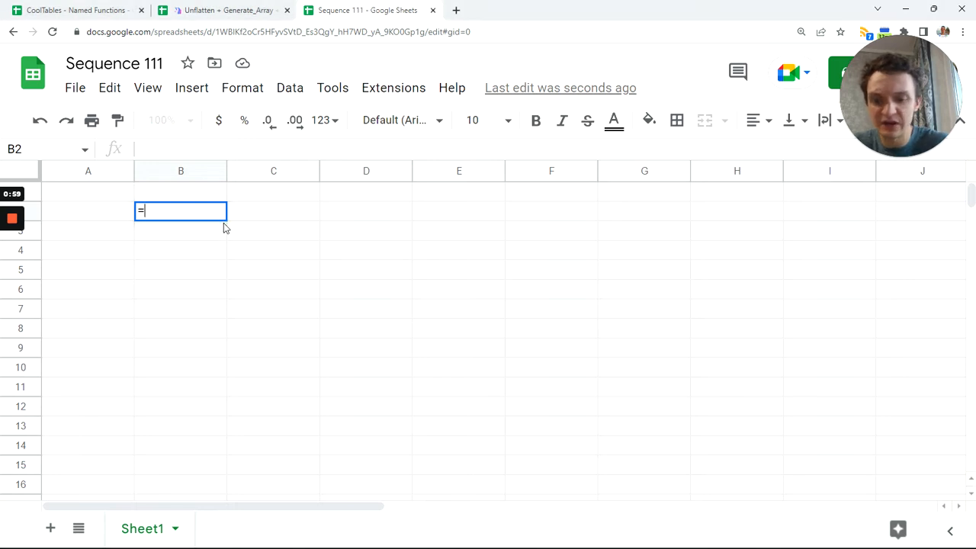
text(SEQUENCE()
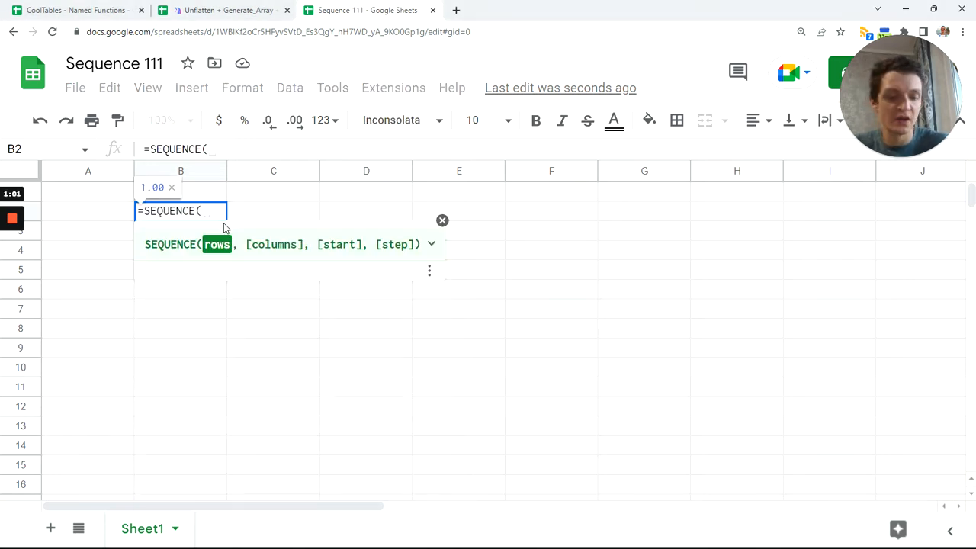
key(Enter)
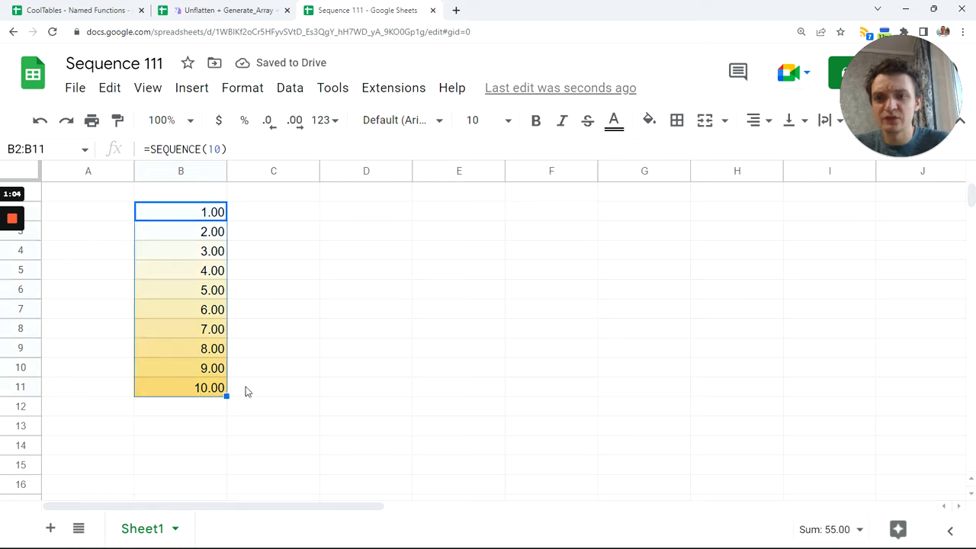
mouse_move(298, 343)
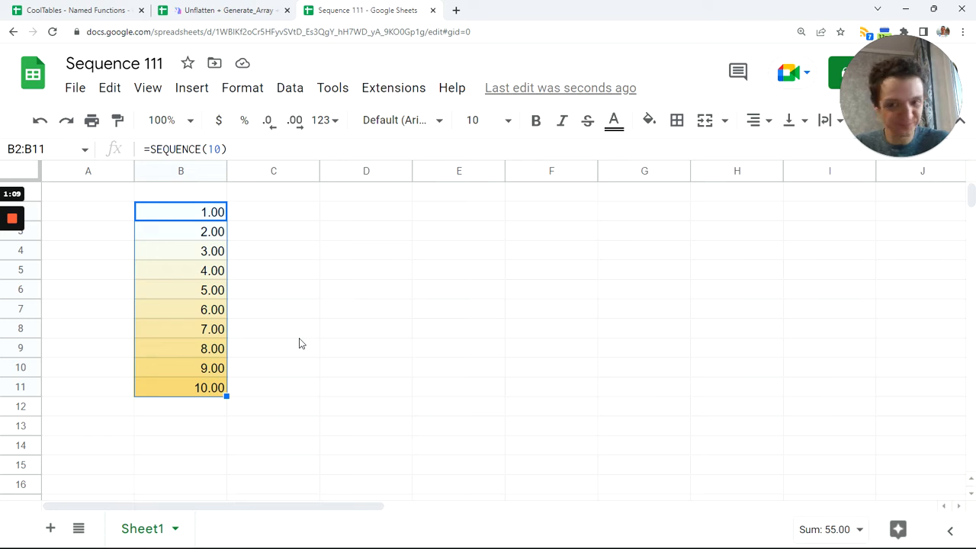
click(366, 212)
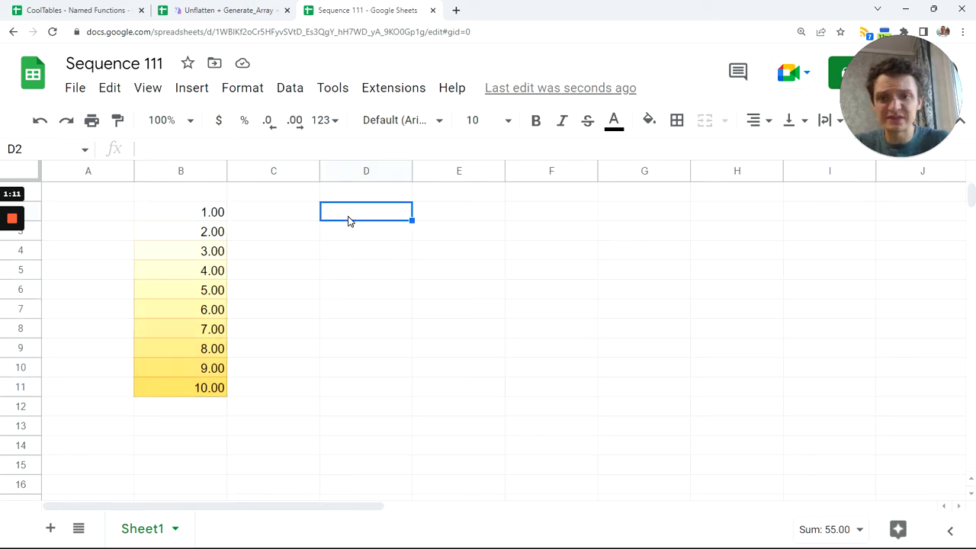
text(1)
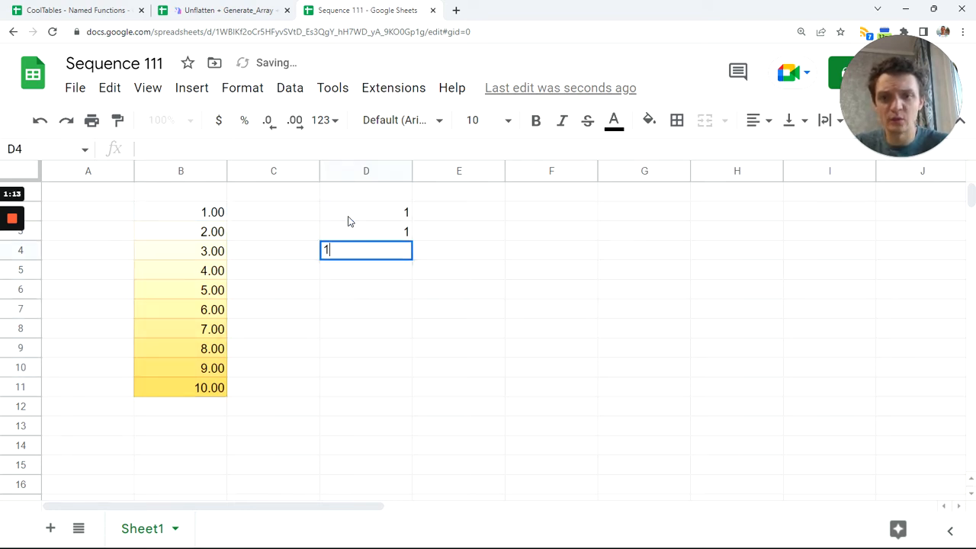
key(enter)
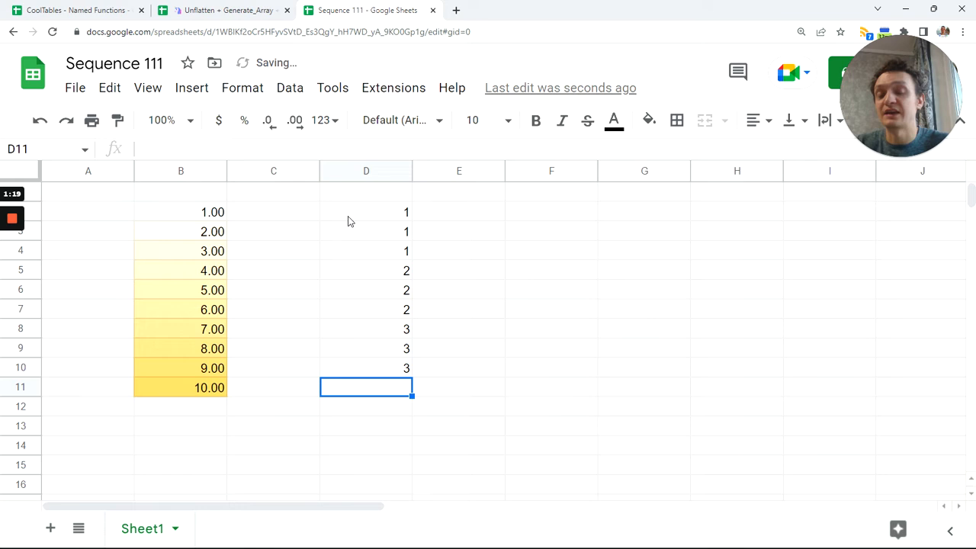
key(enter)
text(4)
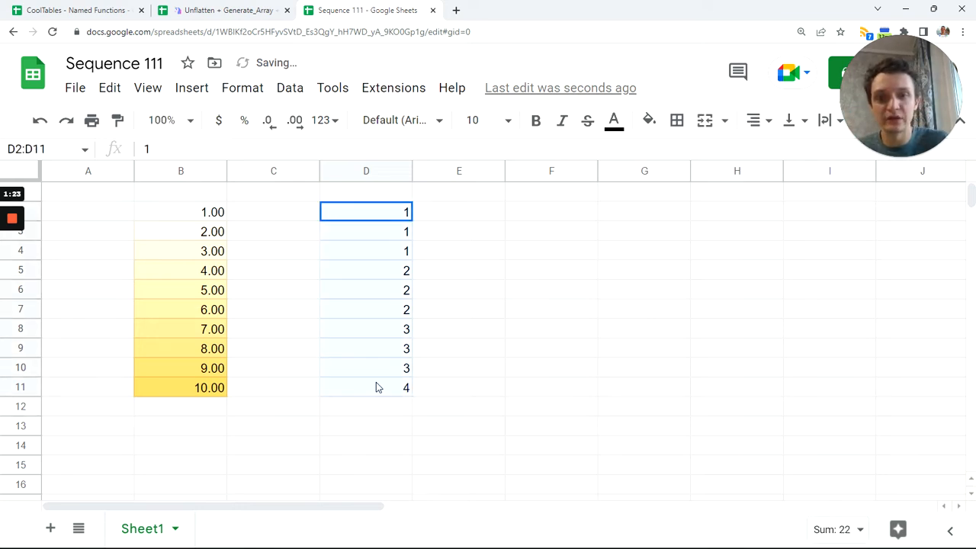
key(Delete)
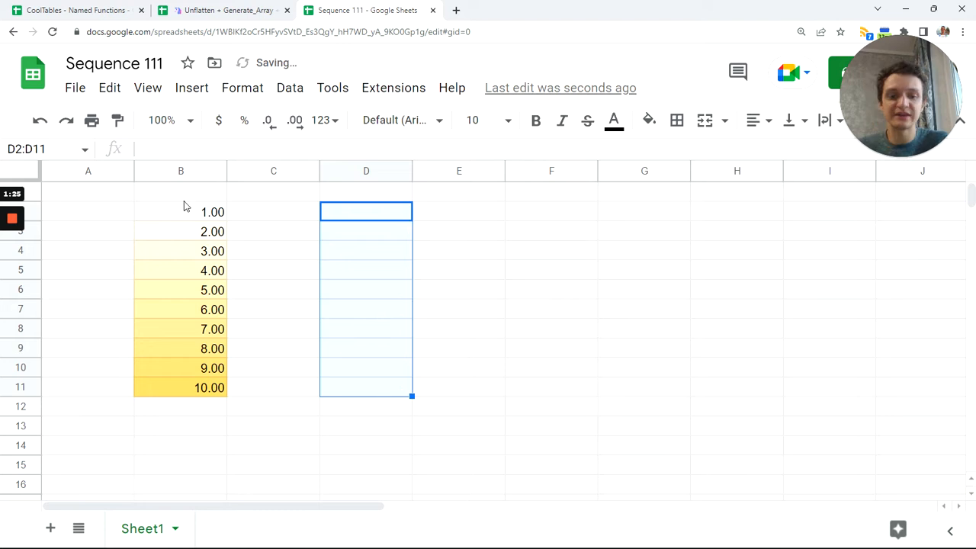
click(366, 211)
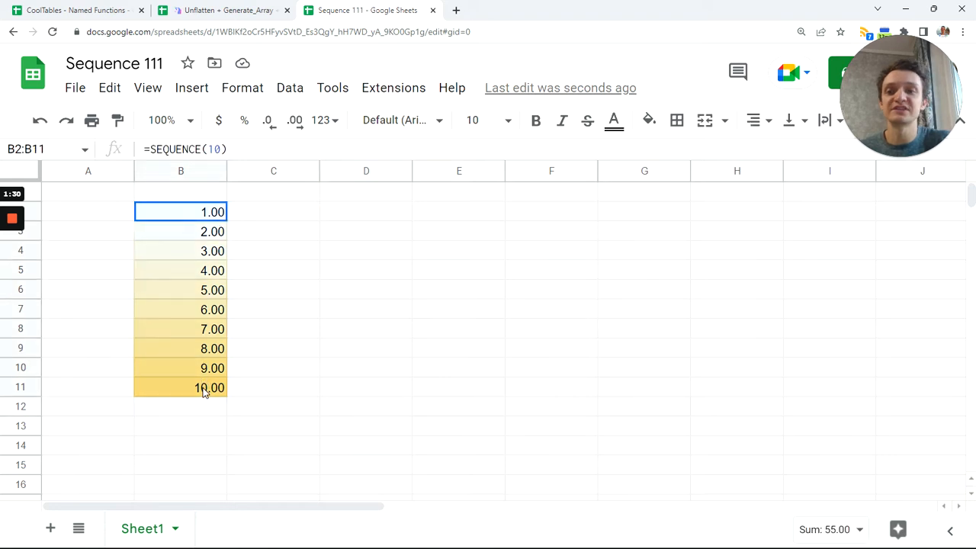
- Enter =CEILING(B2/3) in D2, producing 1,1,1,2,2,2,3,3,3,4 down column D
click(366, 212)
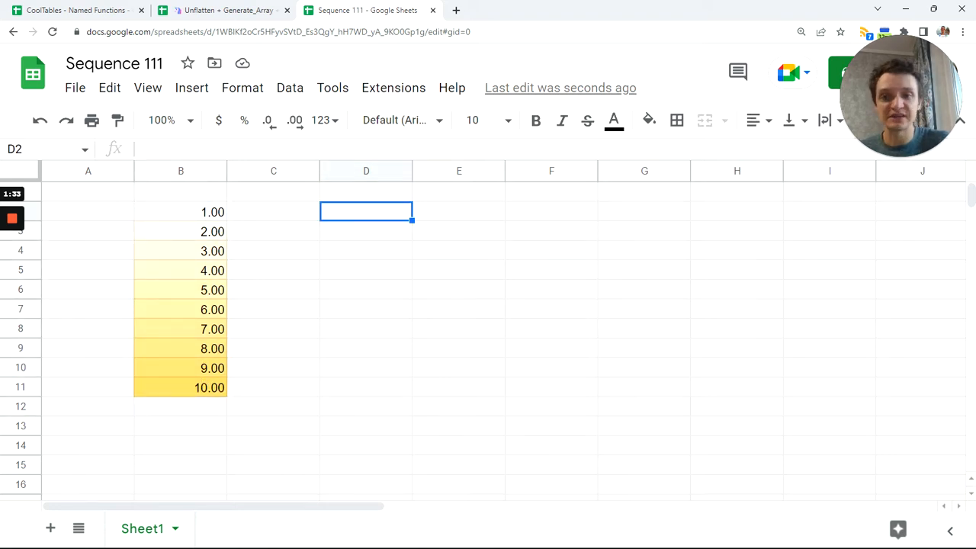
text(=)
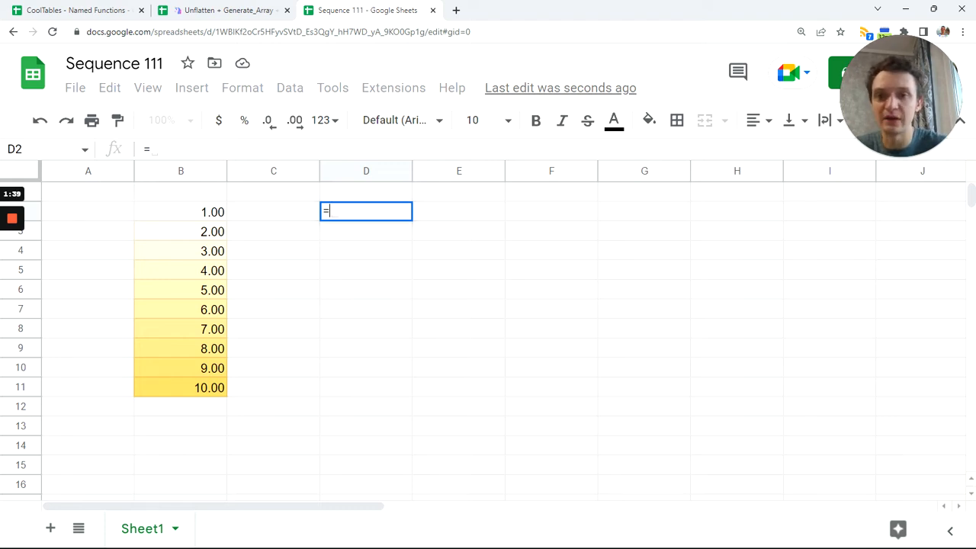
text(ce)
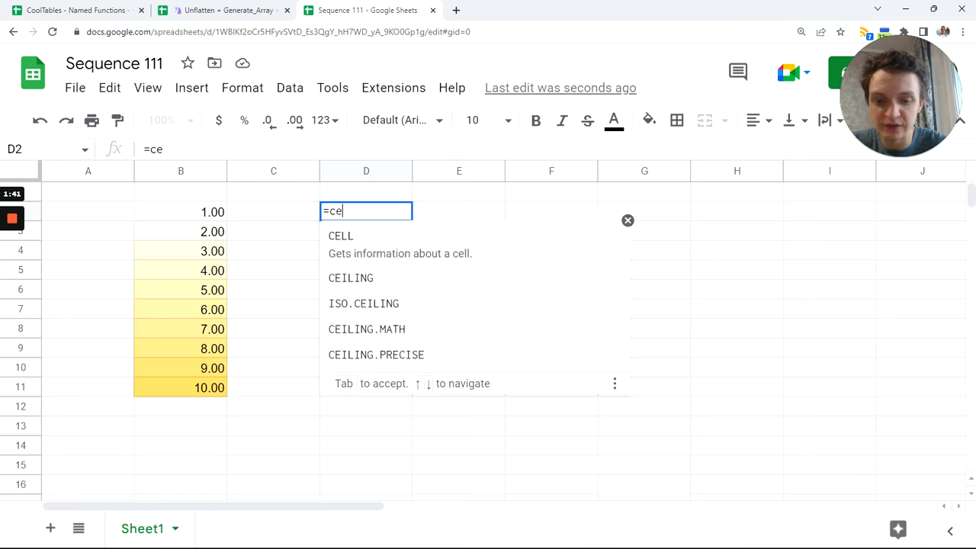
text(i)
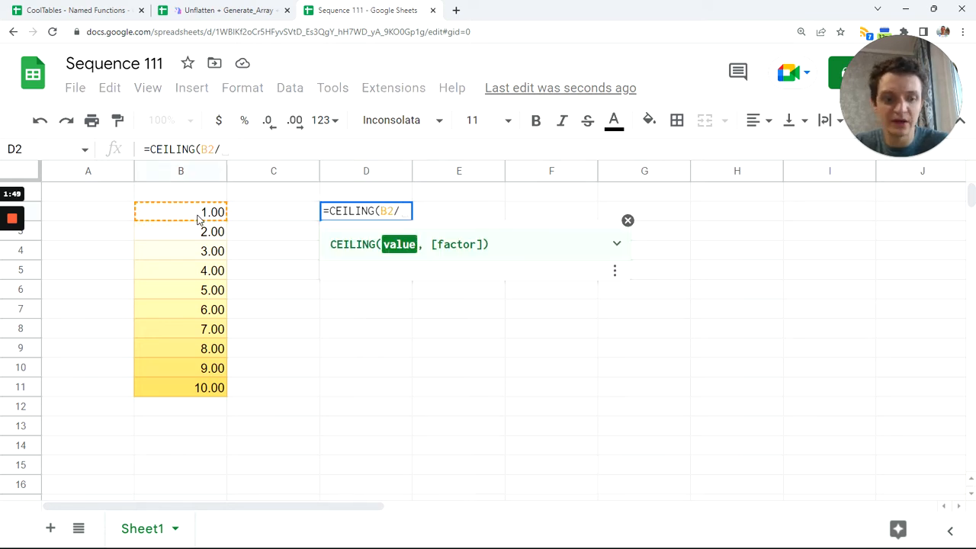
text(3)
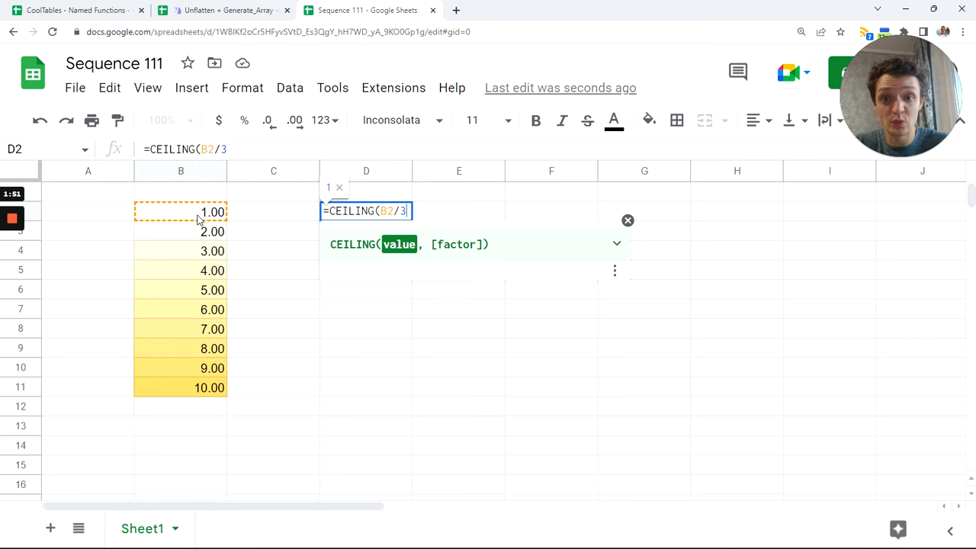
key(Enter)
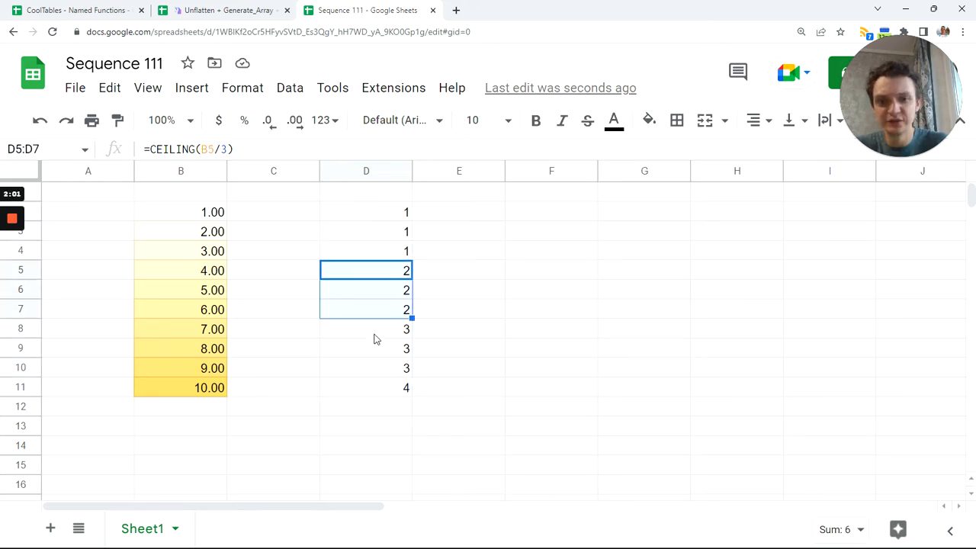
- Compare the CEILING result in D11 with the SEQUENCE formula in B2
click(366, 386)
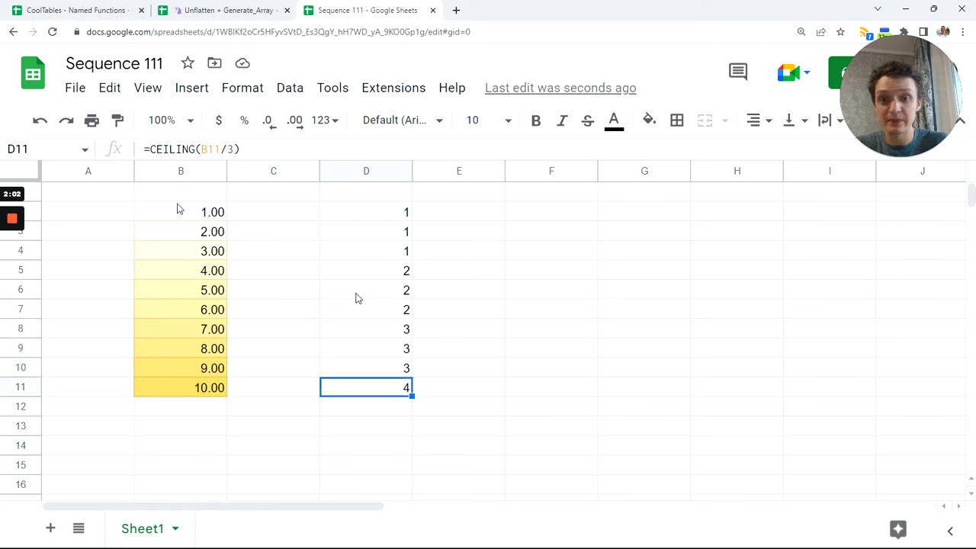
click(180, 212)
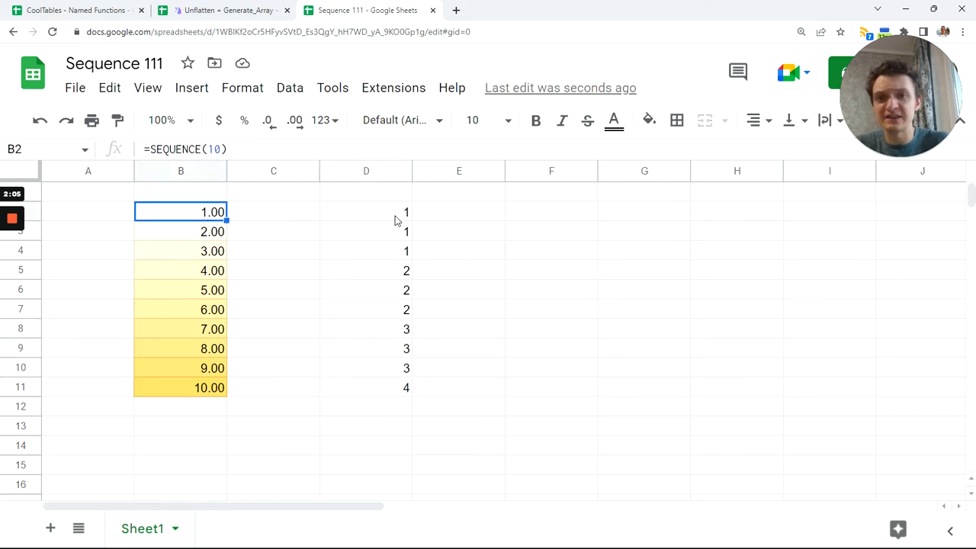
click(366, 212)
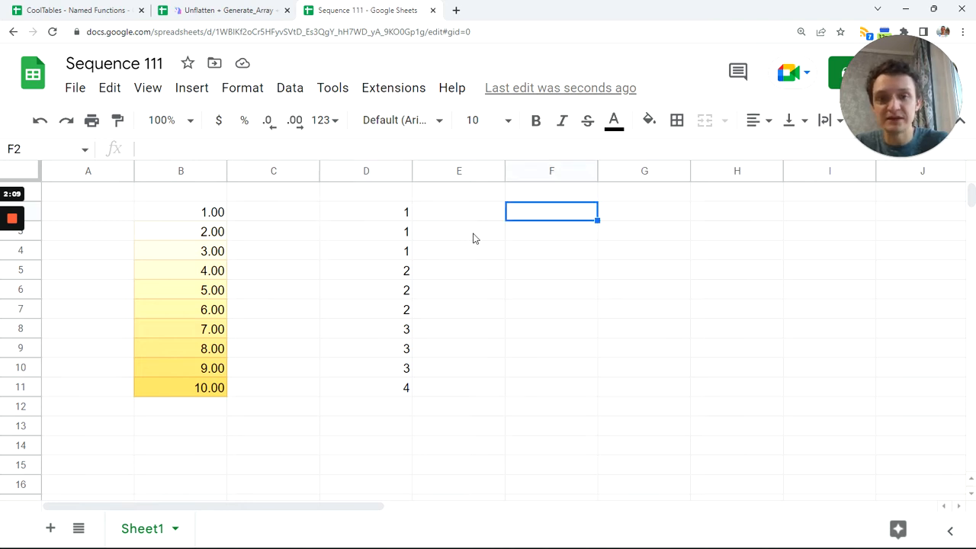
- Enter =SEQUENCE(F1) in F2, with 10 in F1 and 3 in G1
text(=SEQUENCE()
click(551, 193)
text(10)
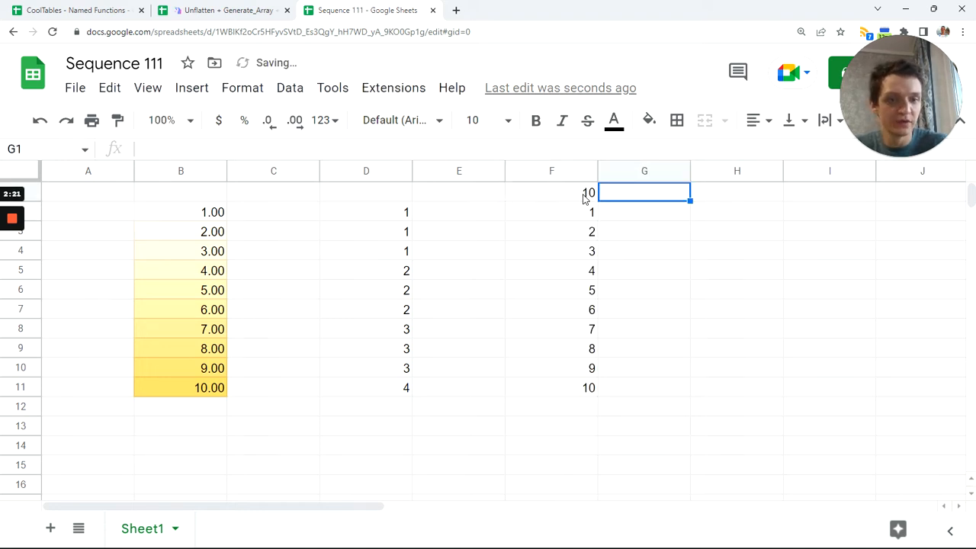
click(552, 192)
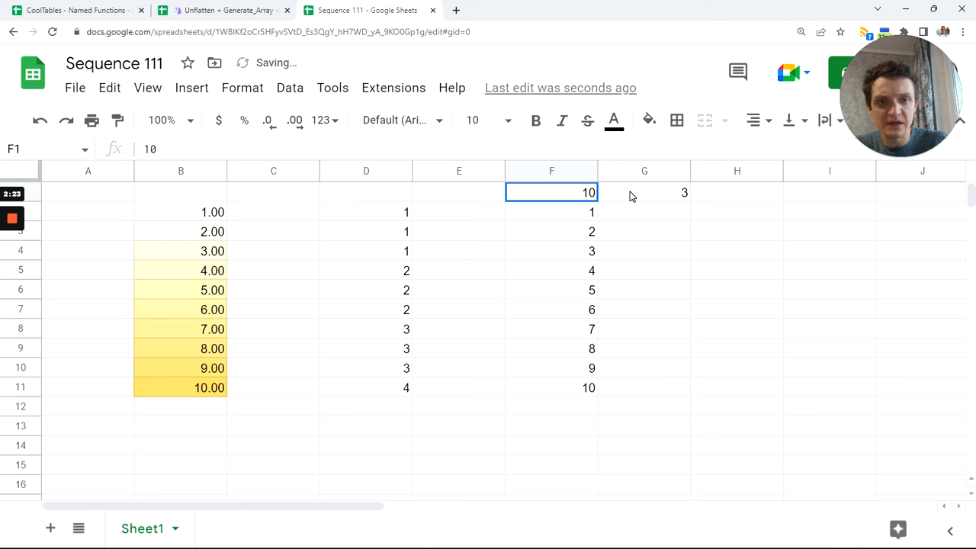
click(648, 119)
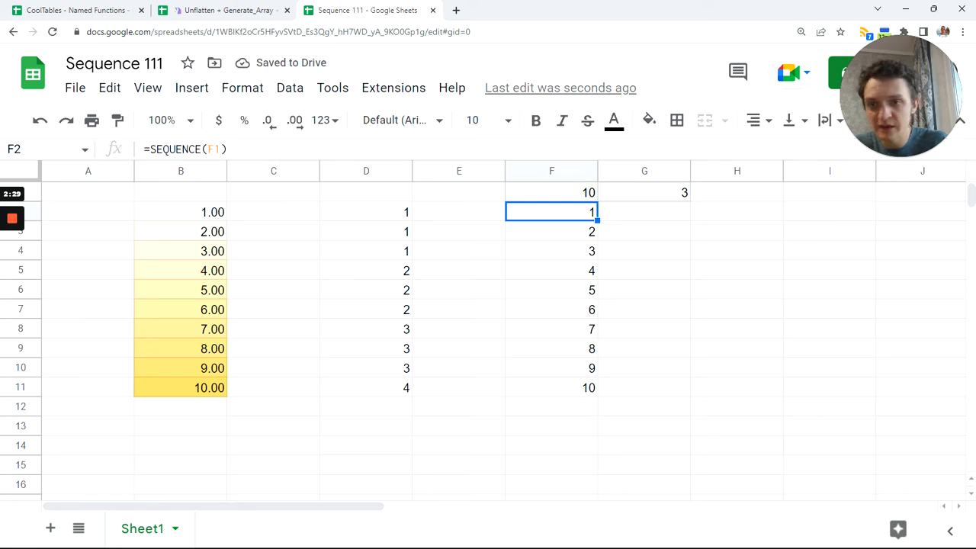
- Wrap the F2 formula as =INDEX(SEQUENCE(F1)) to list 1 to 10
double_click(551, 211)
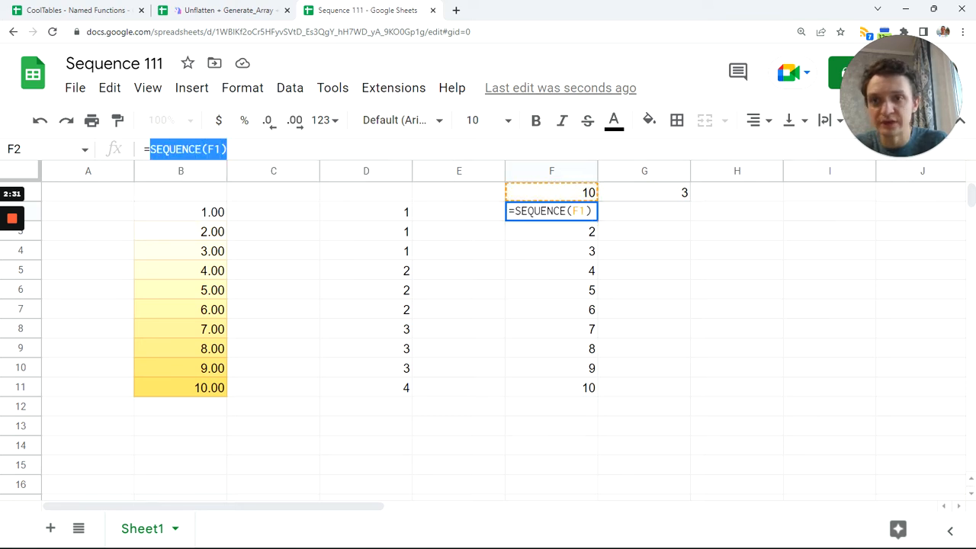
text(=in)
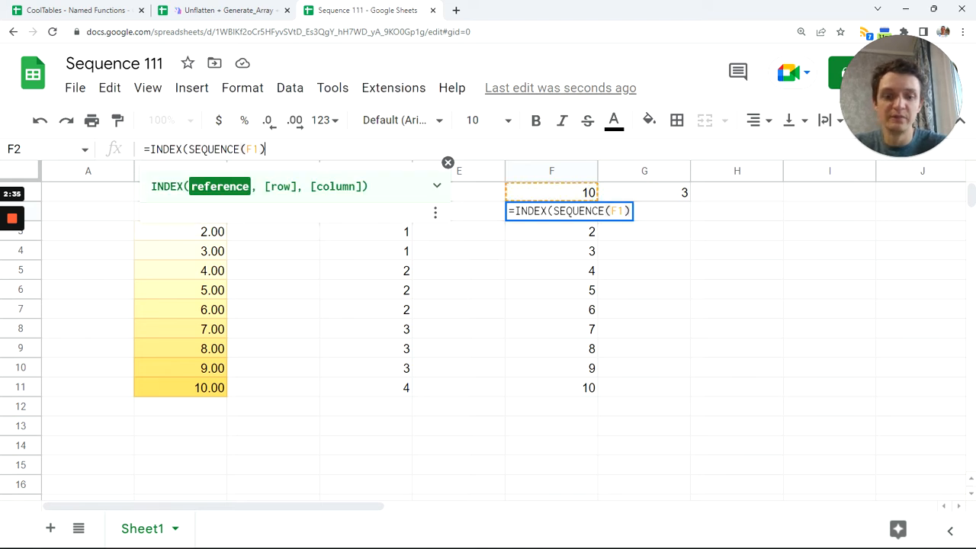
key(enter)
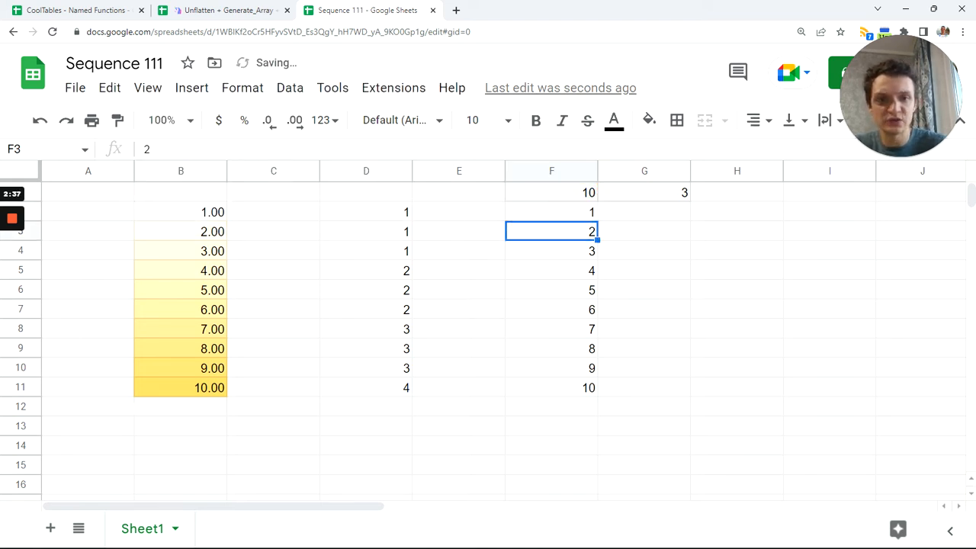
click(551, 212)
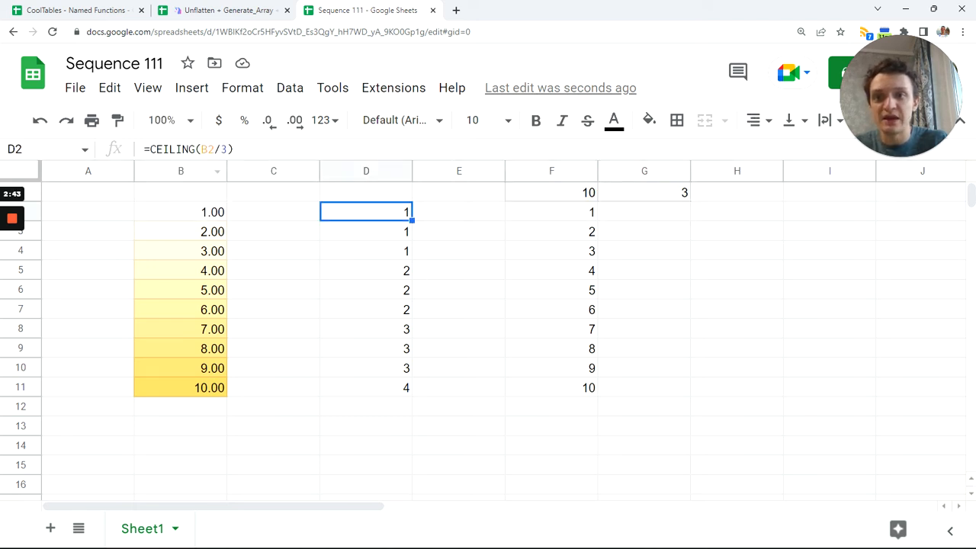
- Change F2 to =INDEX(CEILING(SEQUENCE(F1)/G1)) so each number repeats G1 times
click(551, 212)
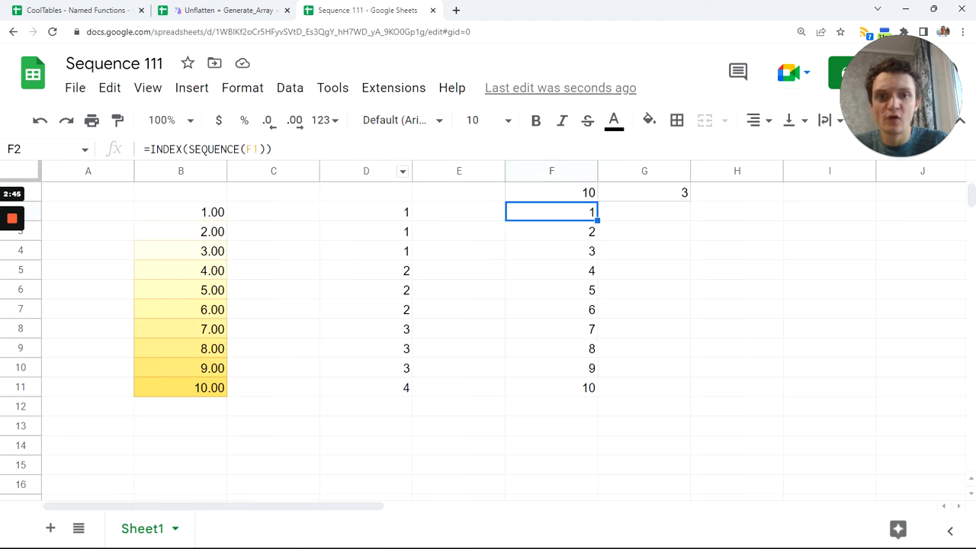
text(CEILING(B2/3))
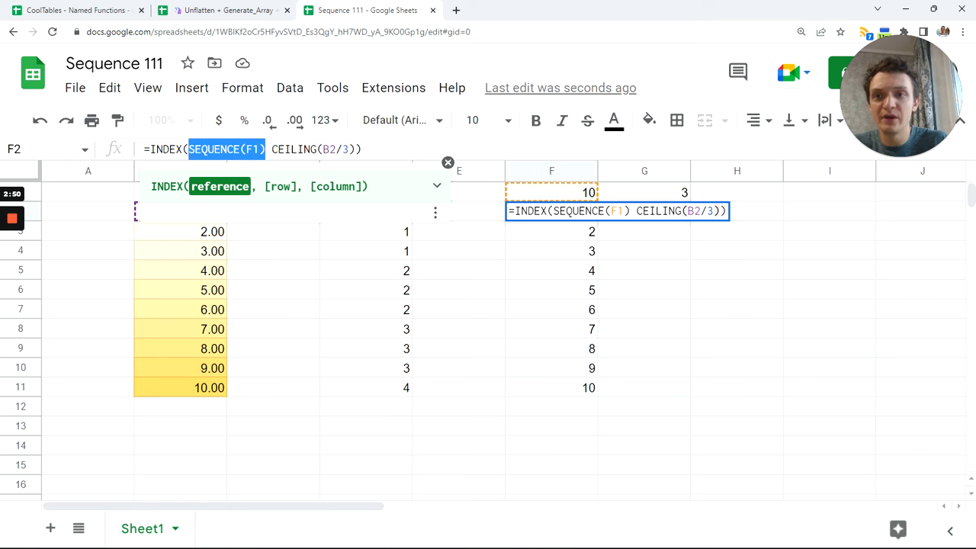
key(Delete)
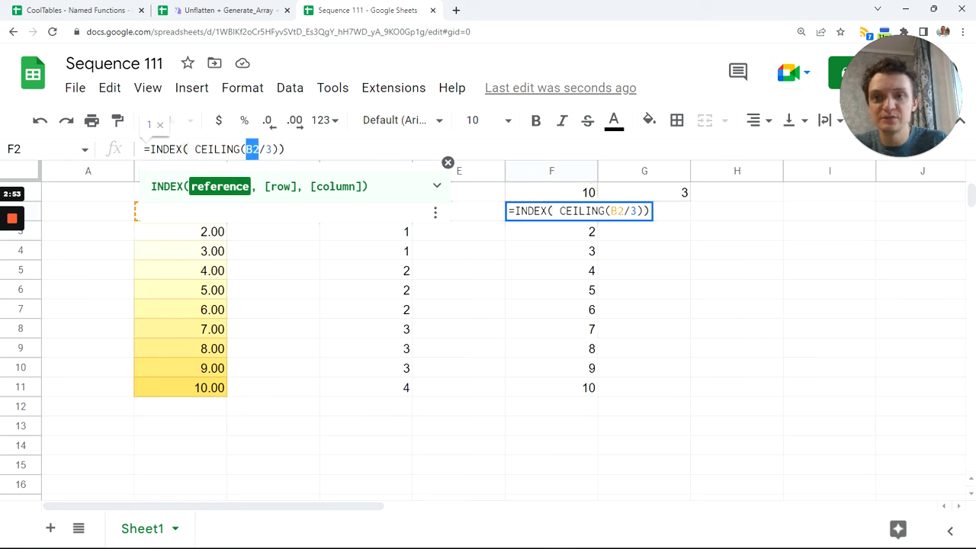
text(SEQUENCE(F1)
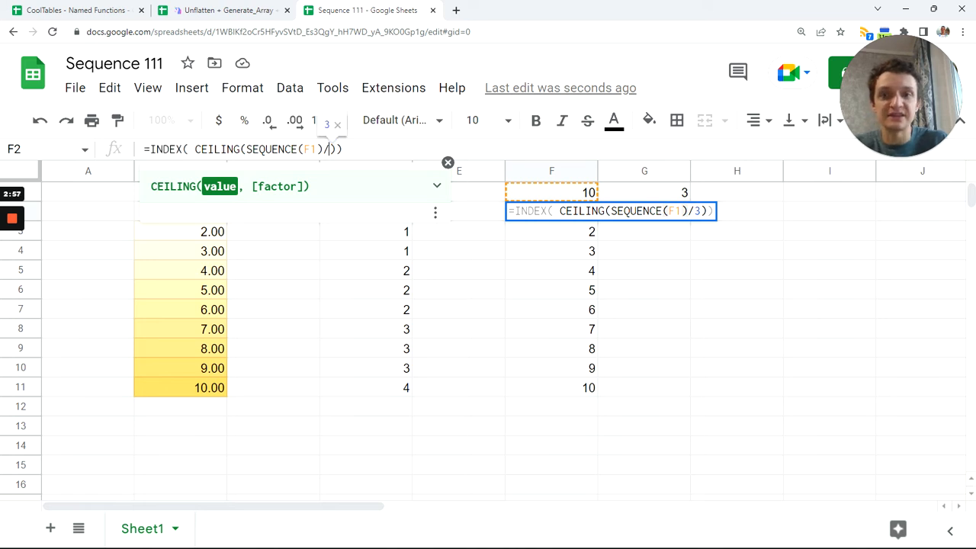
key(Backspace)
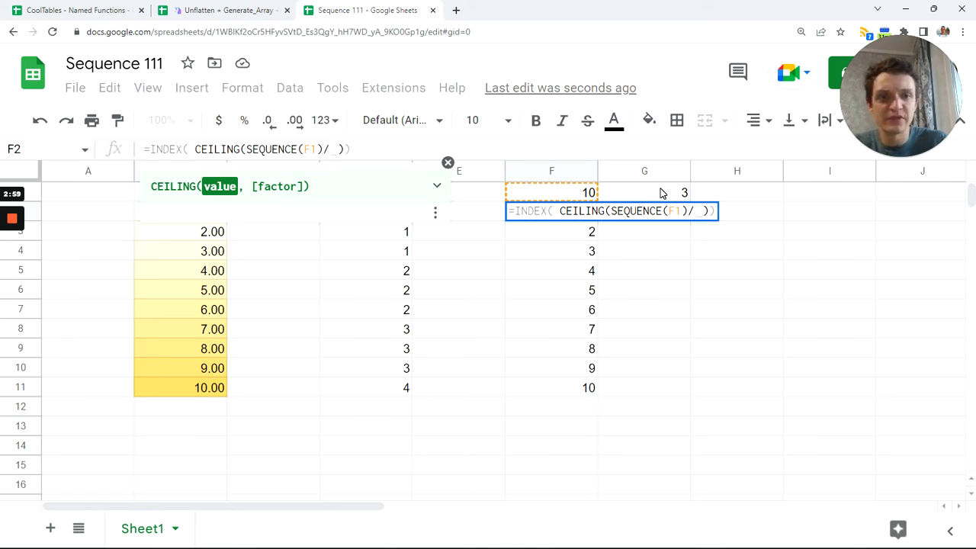
text(G1)
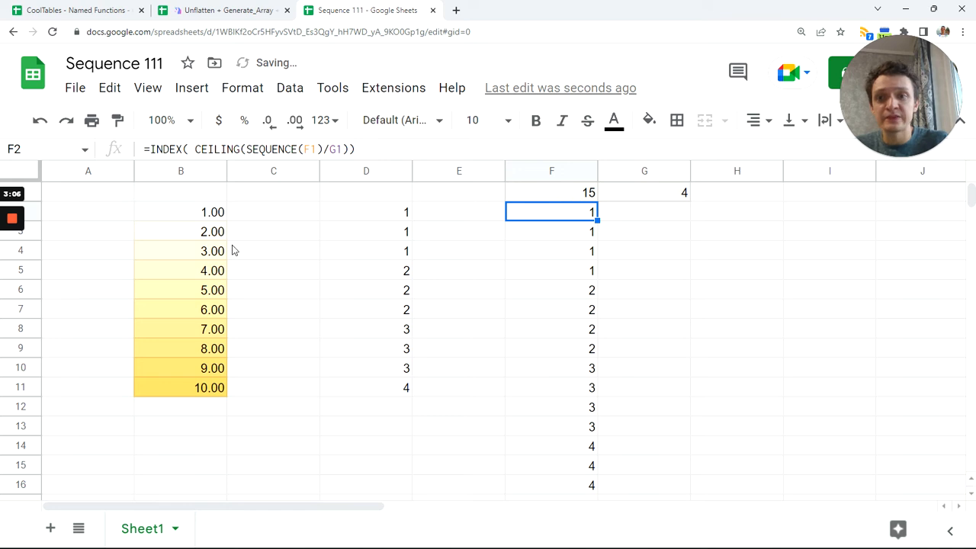
- Remove decimal places from the F2:F16 results so they show whole numbers
click(180, 231)
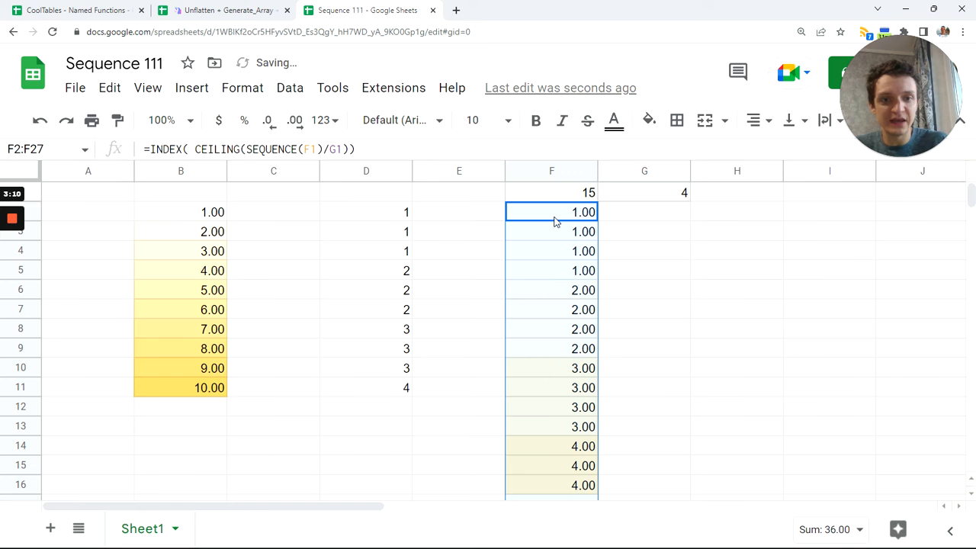
click(551, 212)
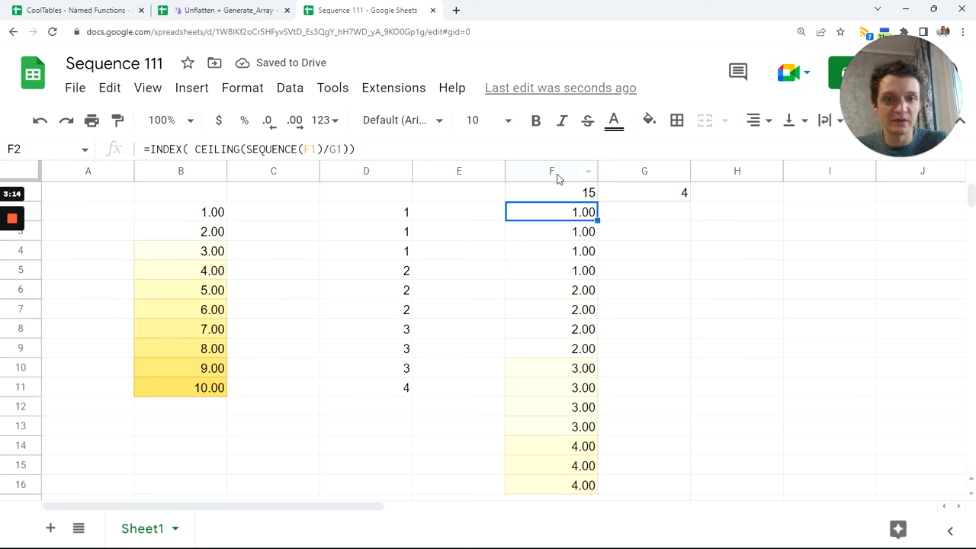
mouse_move(567, 220)
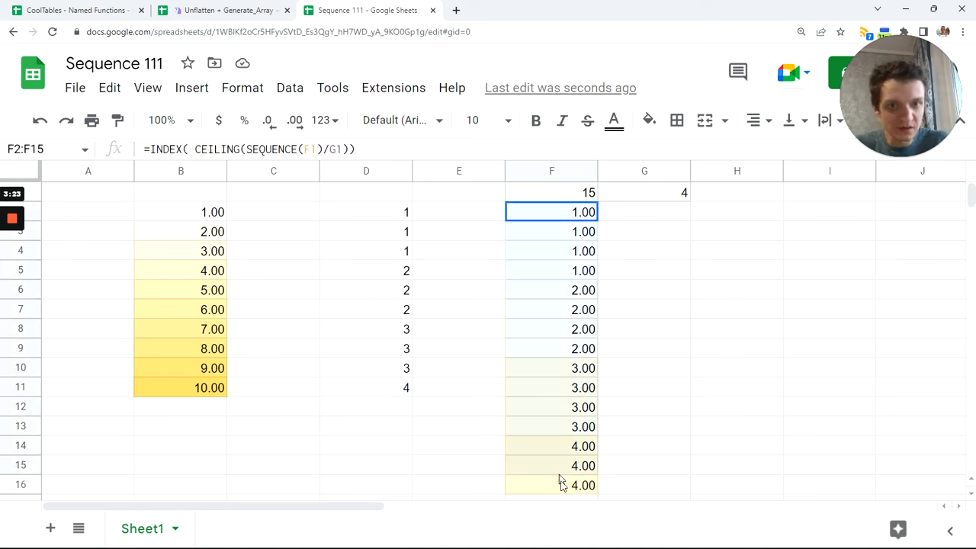
drag(551, 212, 551, 485)
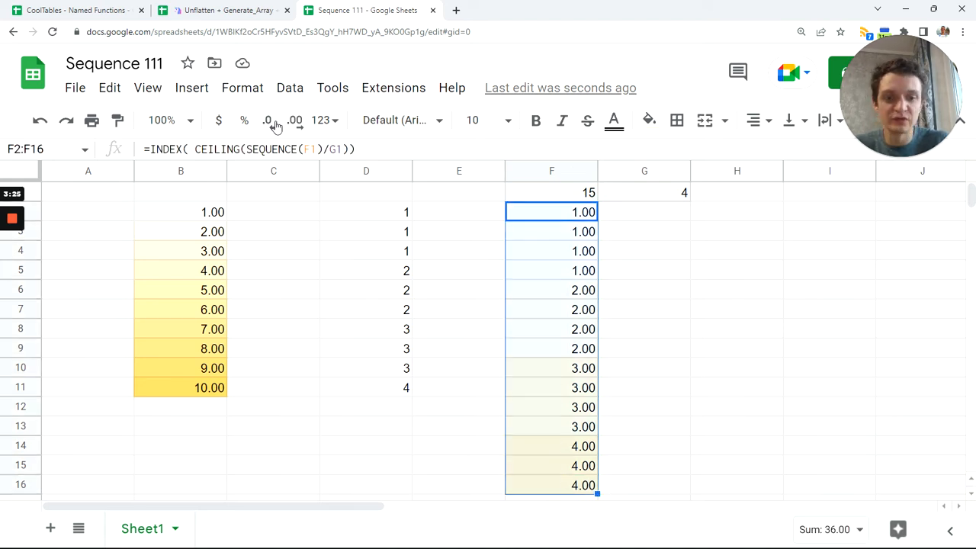
mouse_move(266, 120)
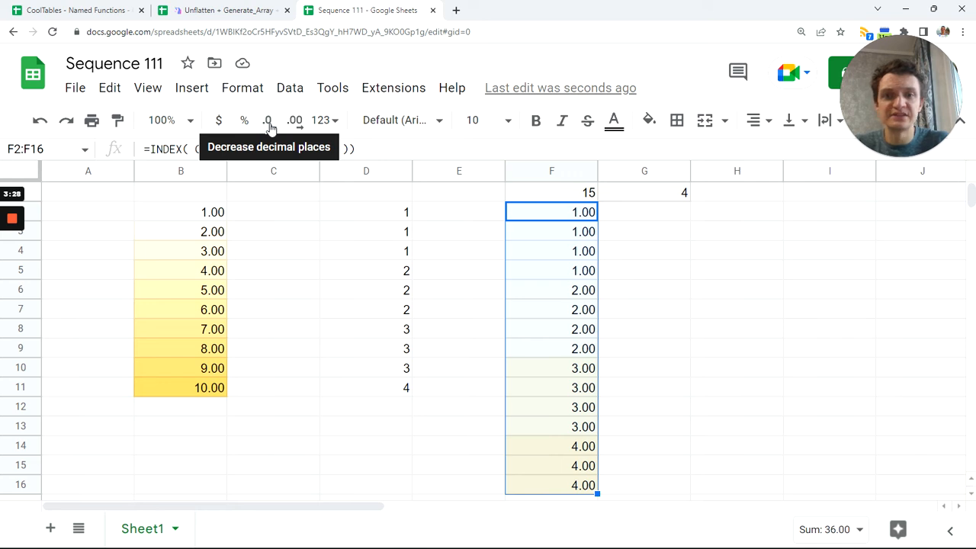
click(267, 119)
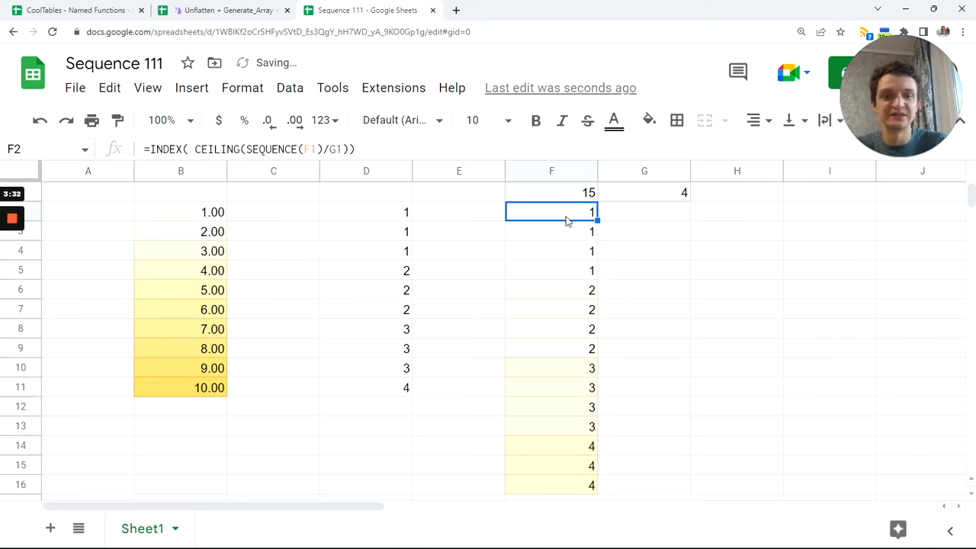
click(644, 192)
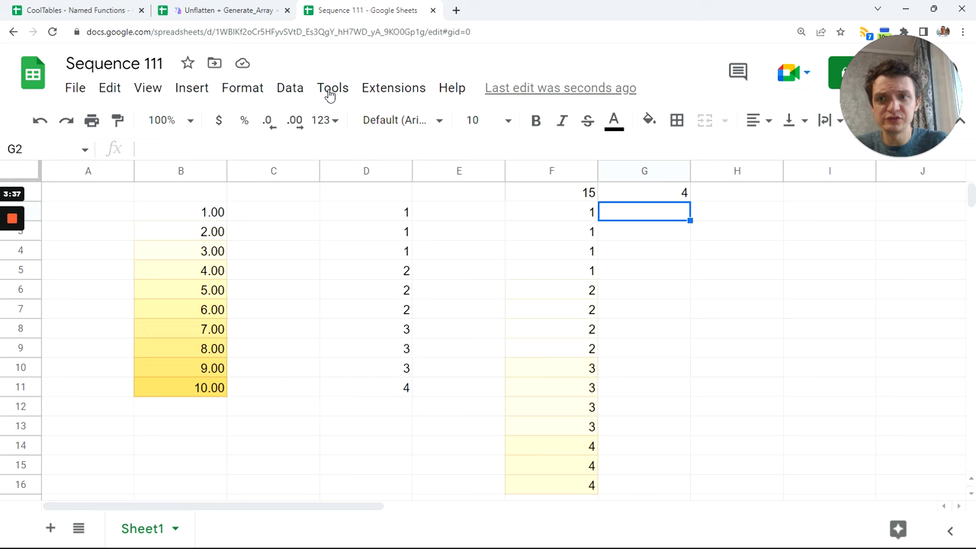
- Add a new named function and name it SEQUENCE111
click(290, 88)
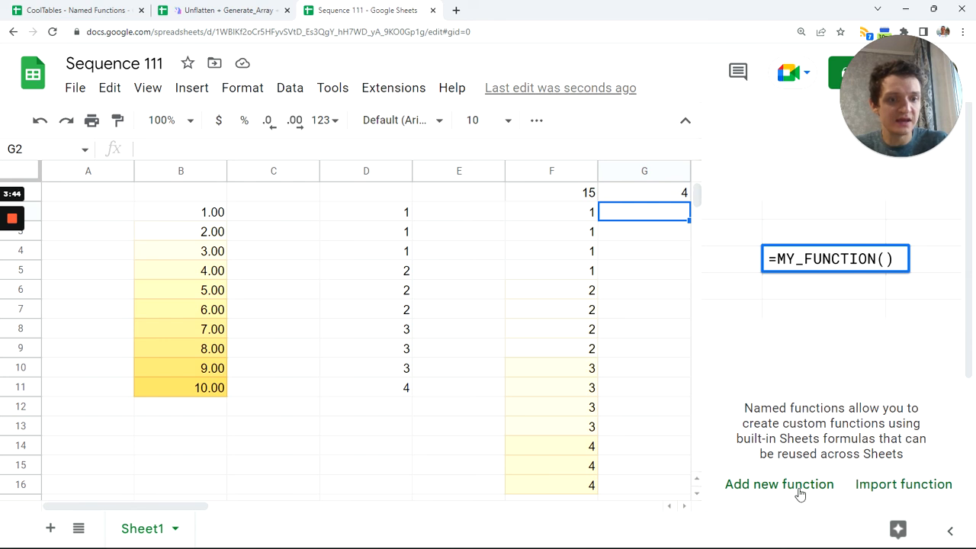
text(SEQUENCE111)
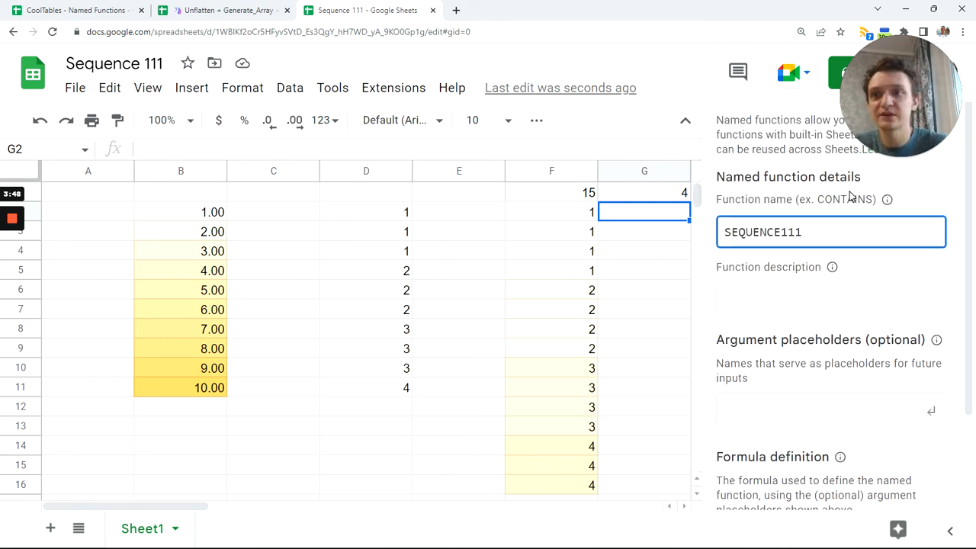
scroll(down, 3)
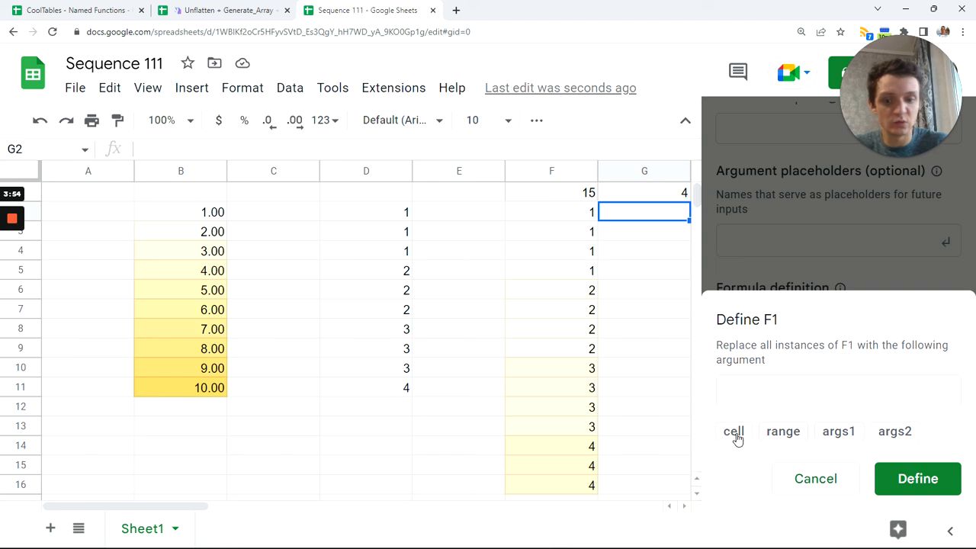
- Define F1 as the argument how_many
text(how_)
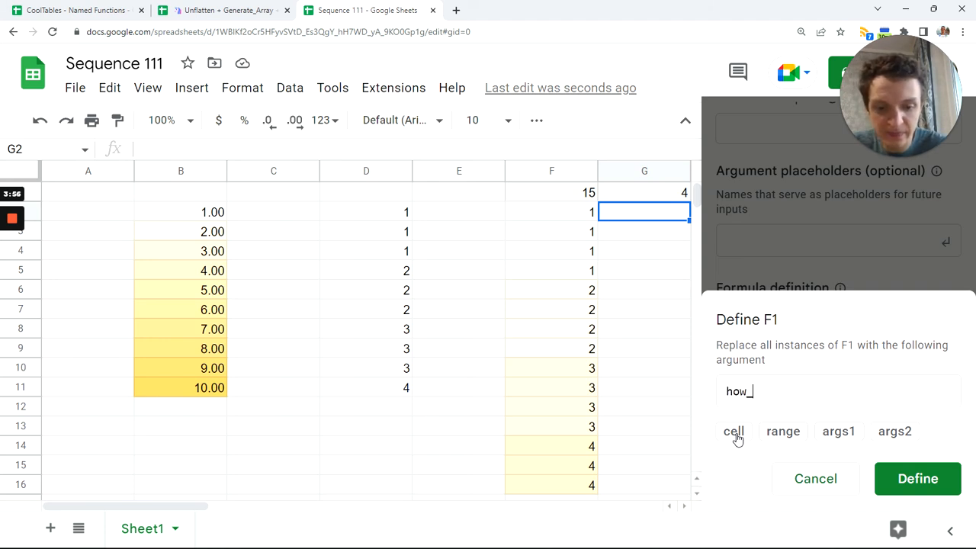
text(m)
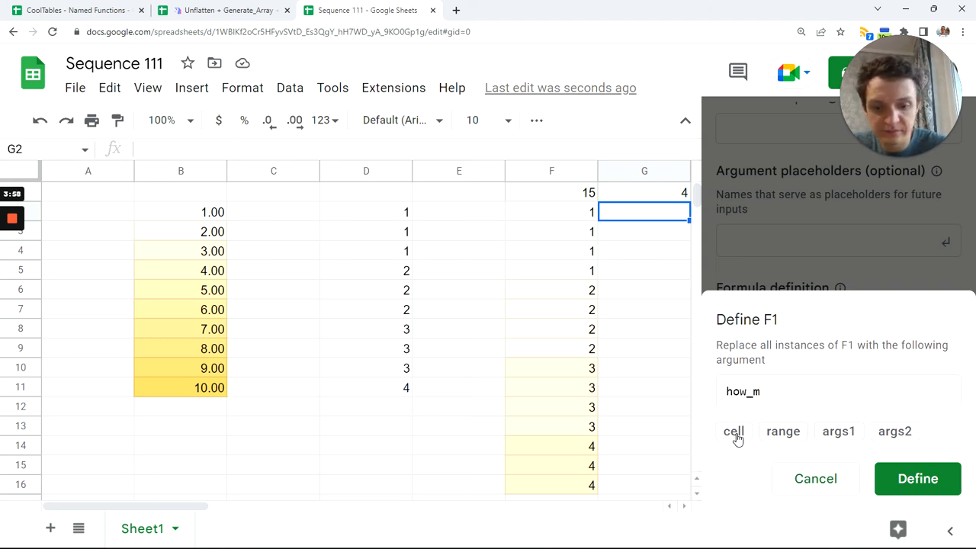
text(any)
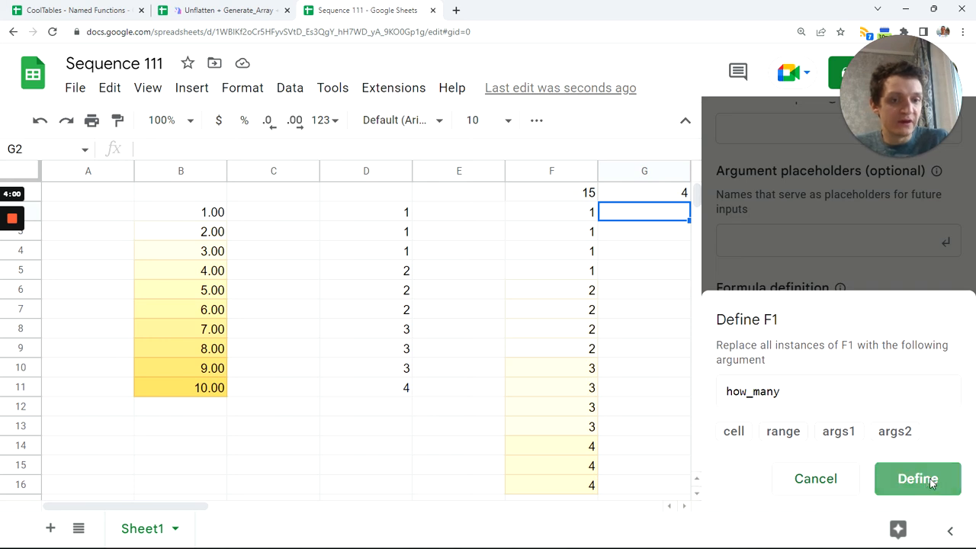
click(917, 478)
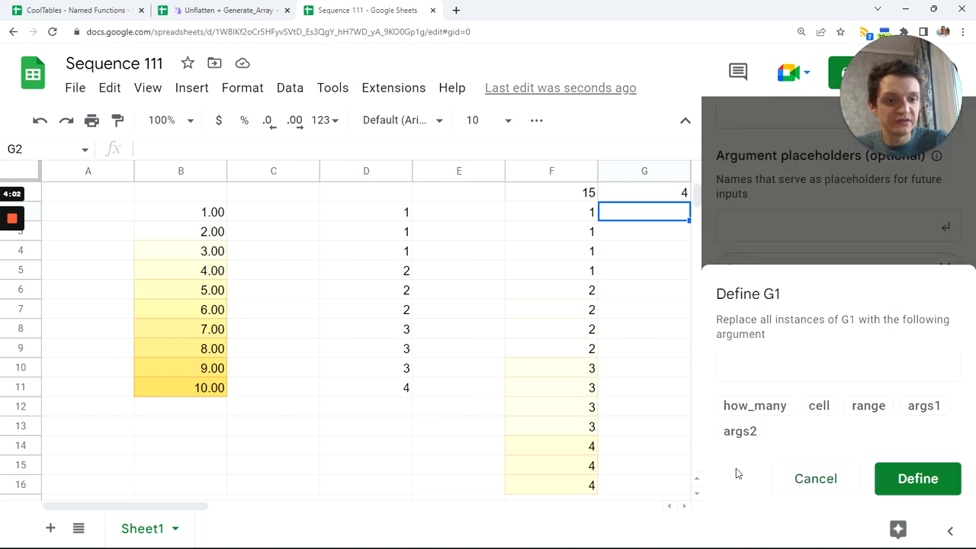
- Define G1 as the argument num_chunks and continue to the next stage
click(837, 366)
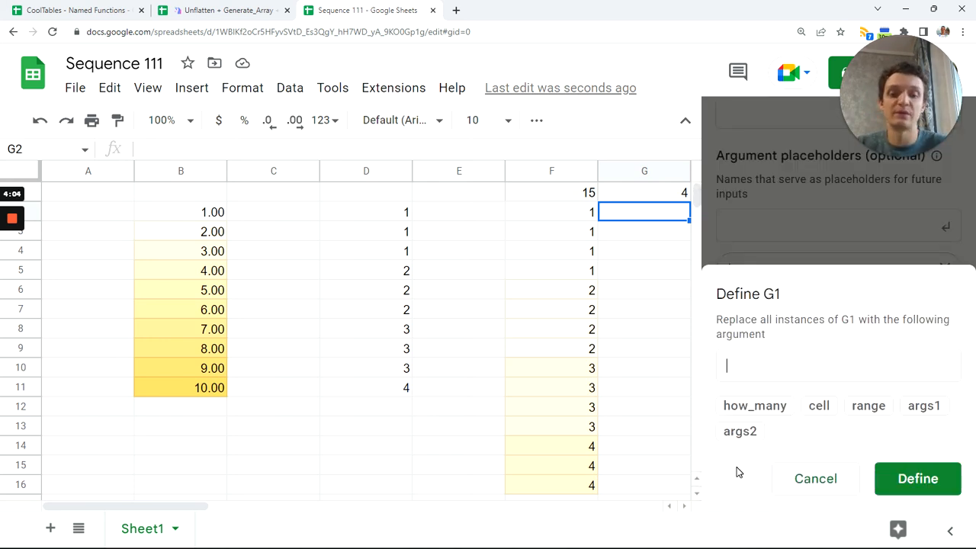
text(num_chunks)
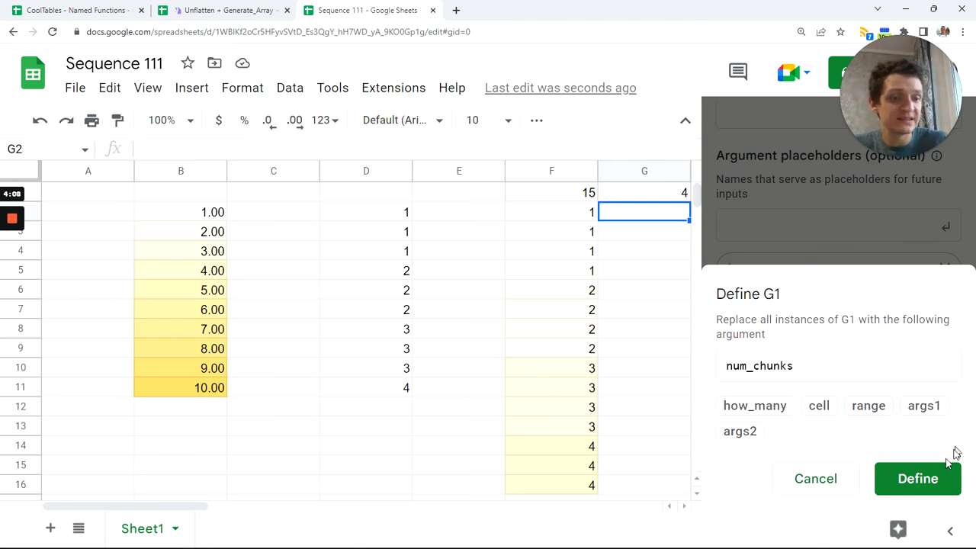
click(917, 478)
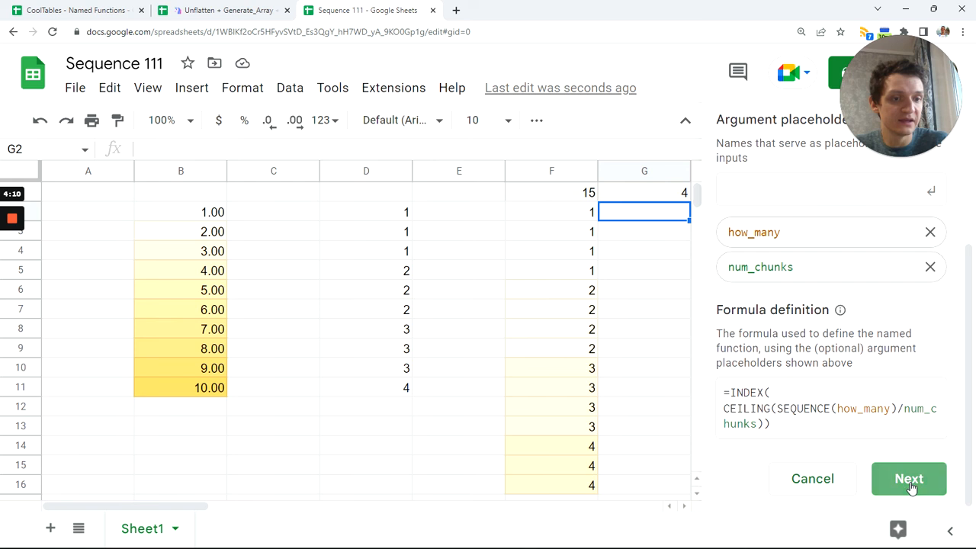
click(908, 479)
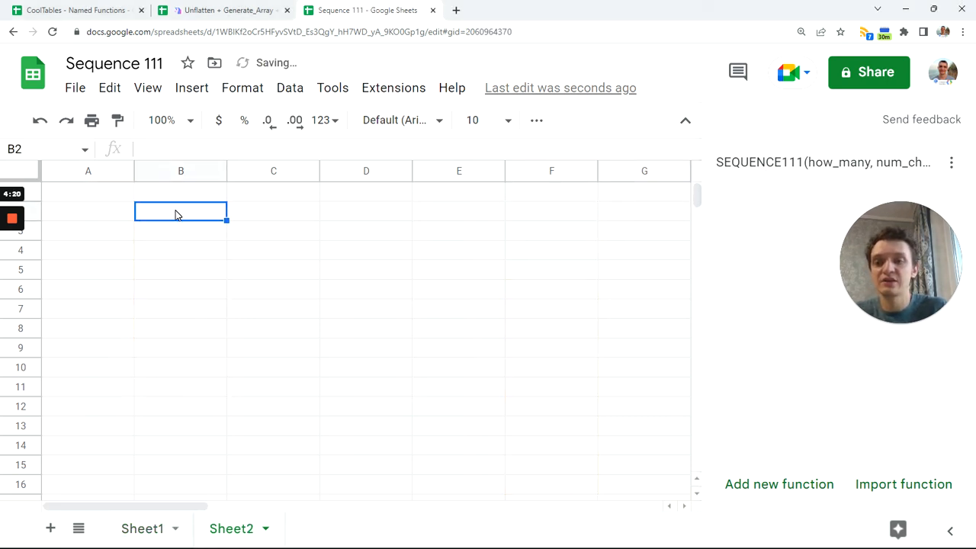
- Enter =SEQUENCE111(50,5) in Sheet2 B2, filling B2:B51 with 1–10 repeated five times
text(=se)
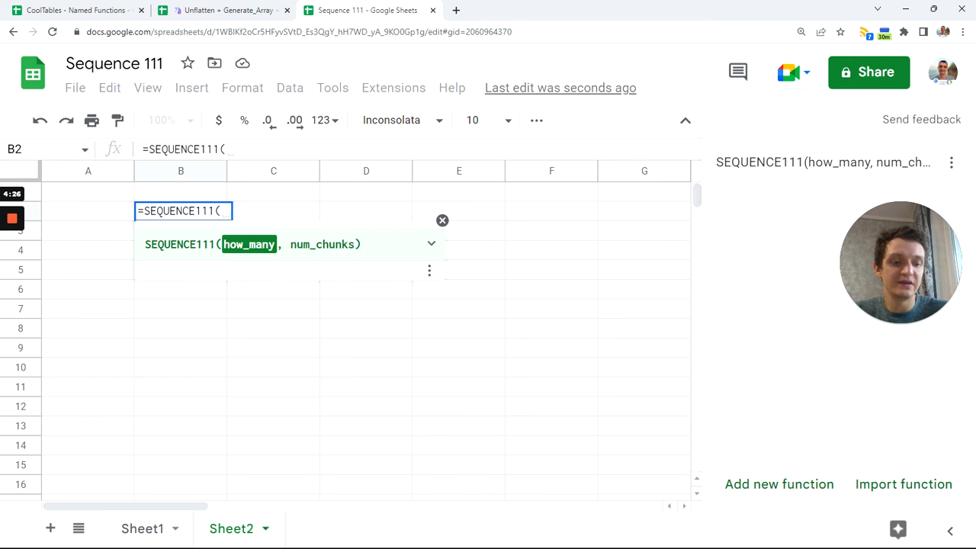
text(50m)
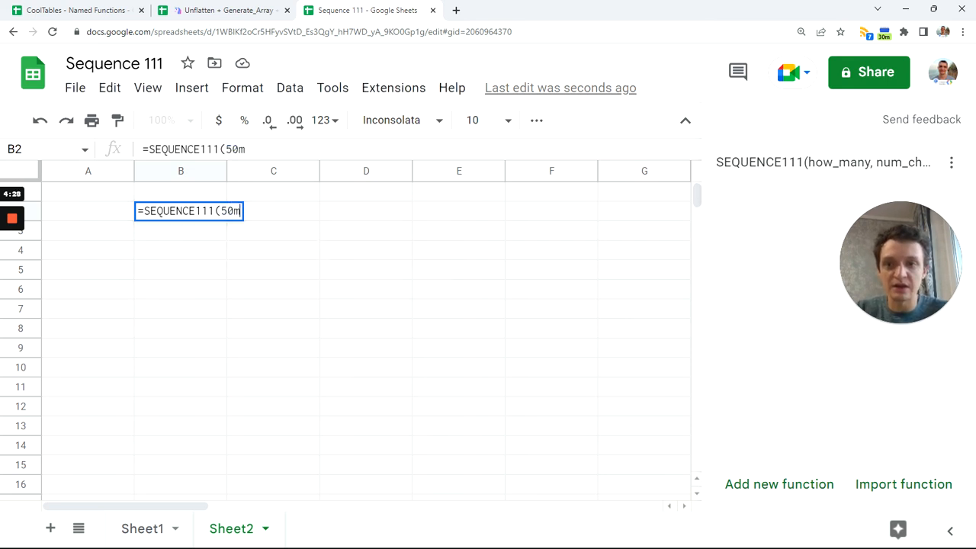
text(,)
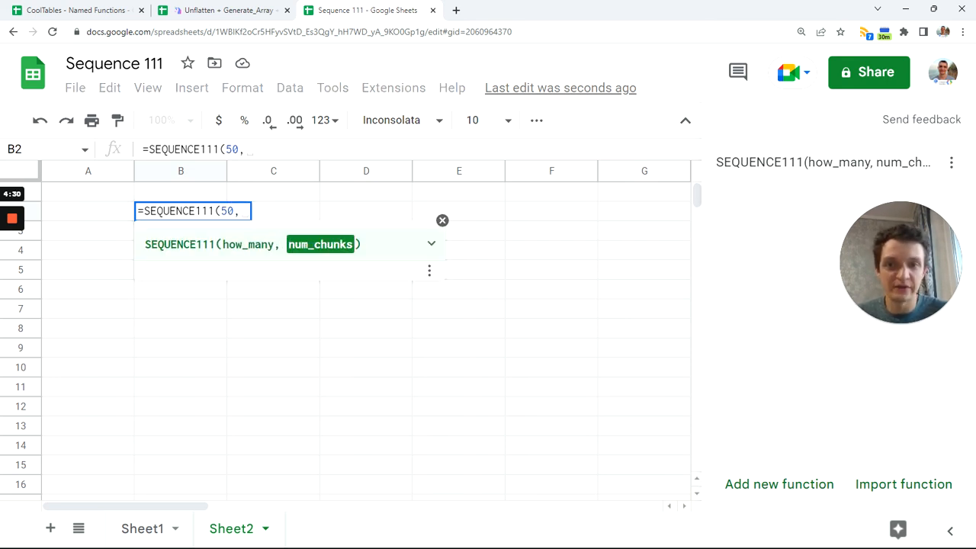
text(5)
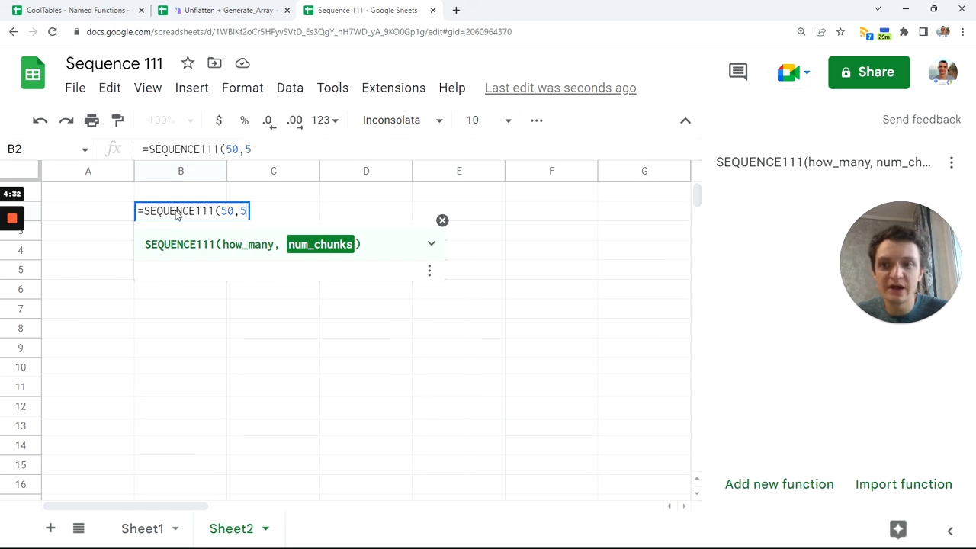
key(Enter)
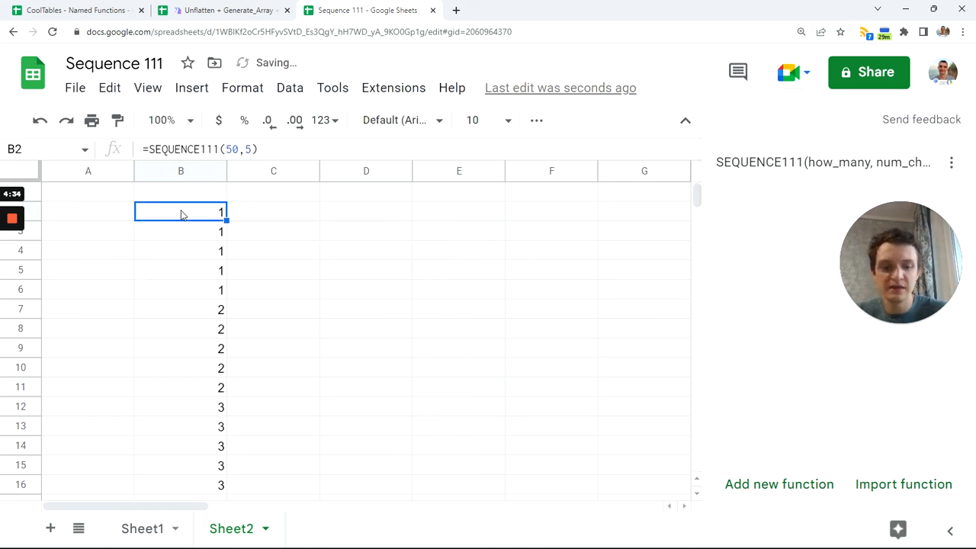
scroll(down, 3)
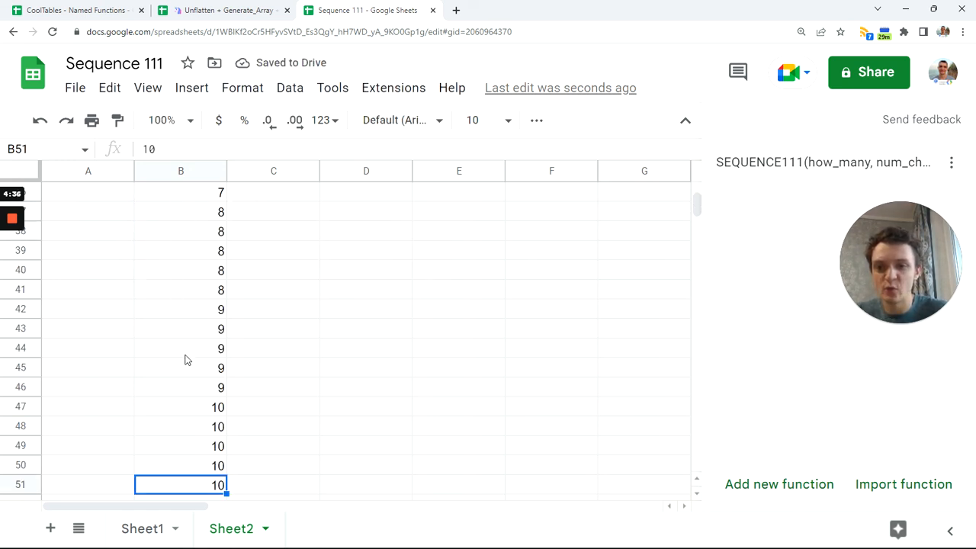